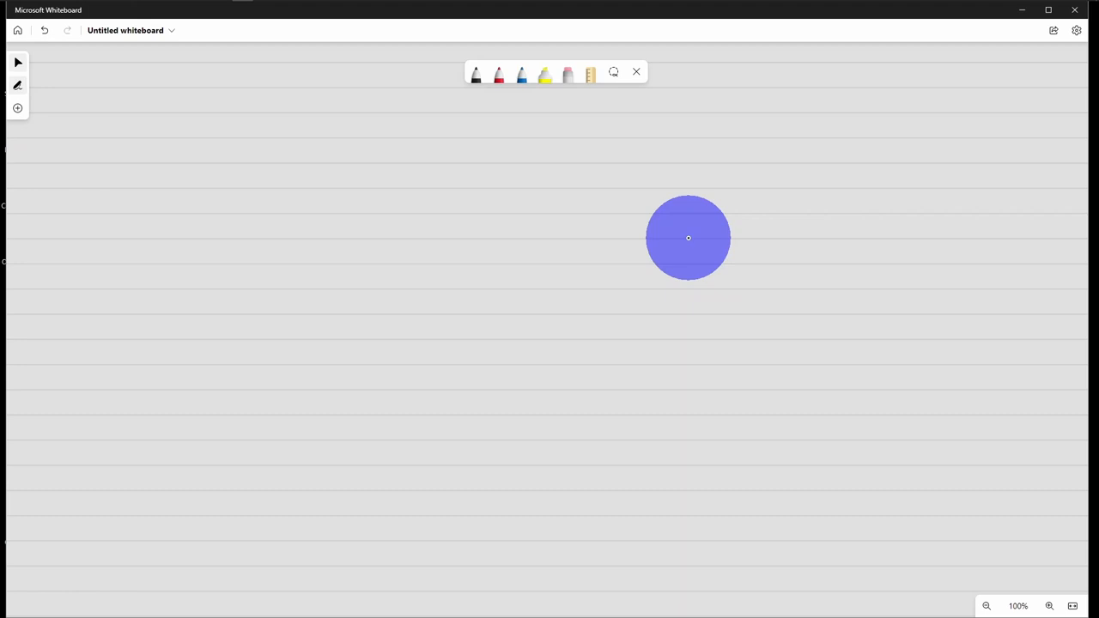
# - Handwrite the problem 14 × 21 in black near the top of the board
pyautogui.moveTo(688, 237); pyautogui.dragTo(840, 193)
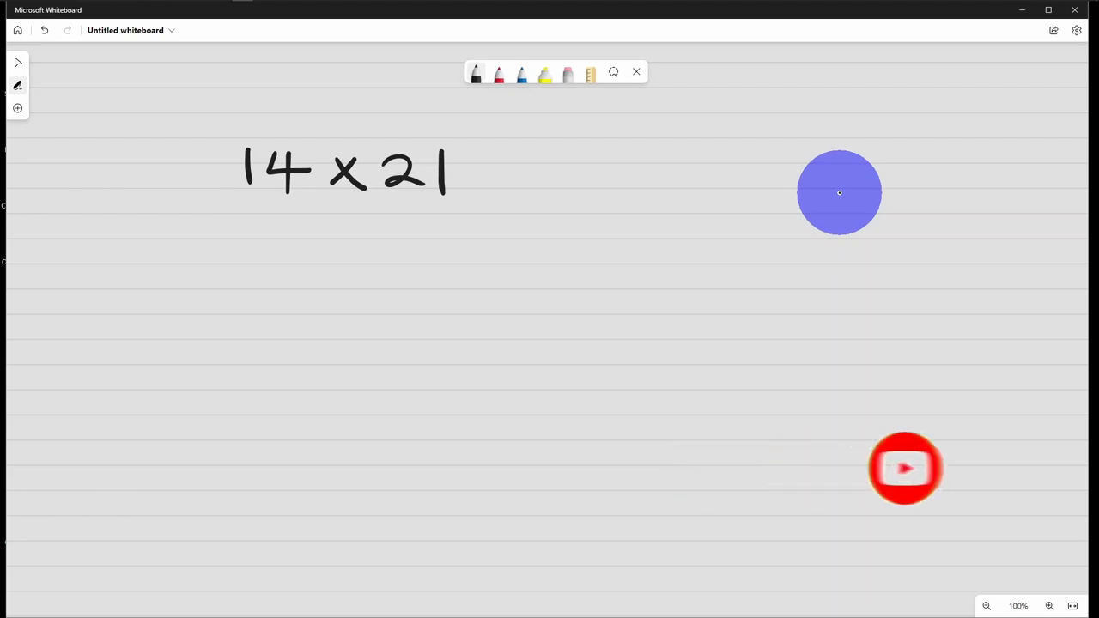
# - Write the 1) label in black and underline 14 in red
pyautogui.moveTo(109, 249); pyautogui.dragTo(109, 288)
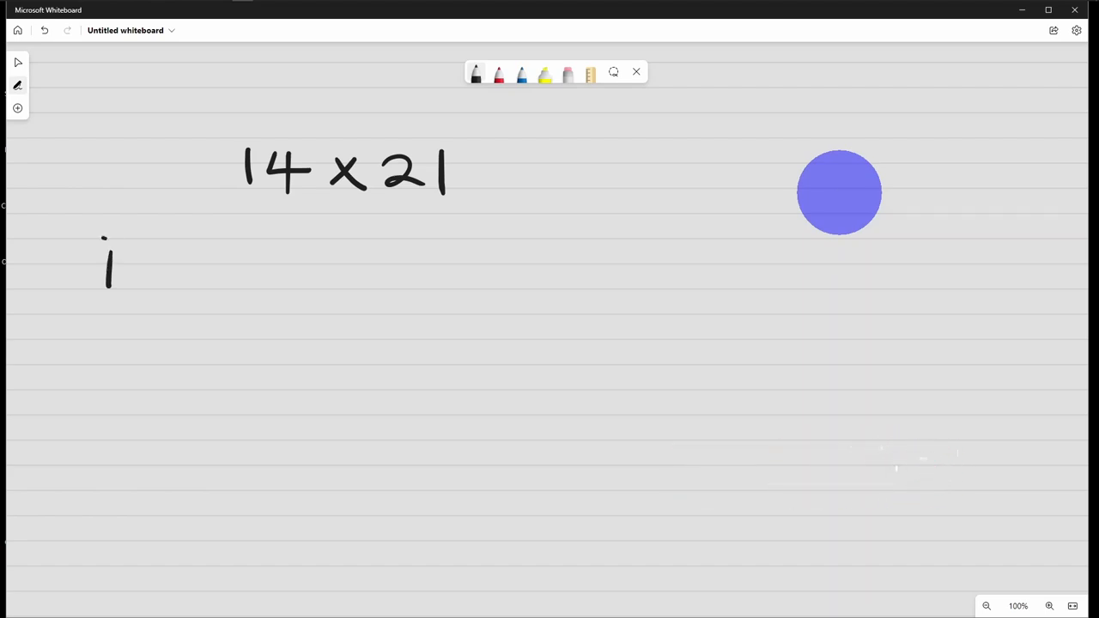
pyautogui.moveTo(129, 241); pyautogui.dragTo(120, 305)
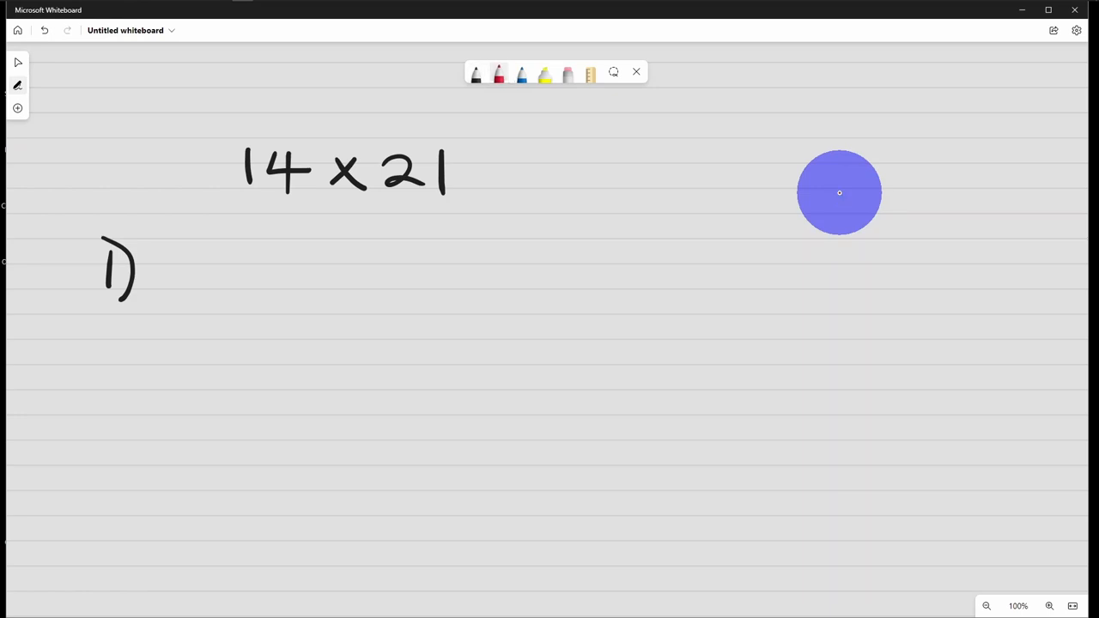
pyautogui.moveTo(232, 189); pyautogui.dragTo(243, 190)
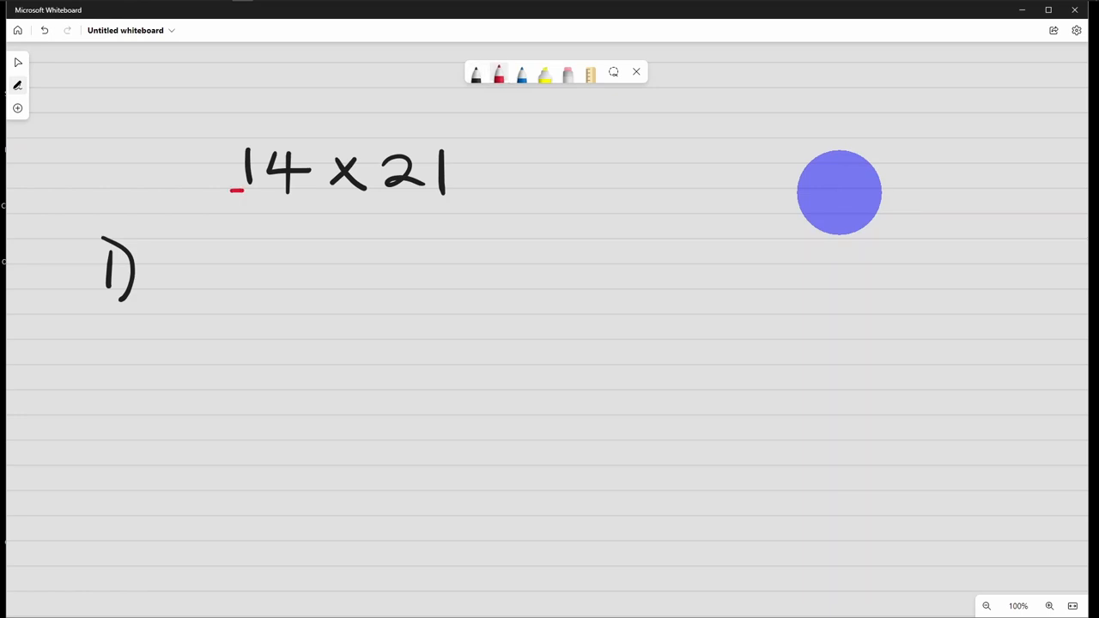
pyautogui.moveTo(232, 190); pyautogui.dragTo(306, 190)
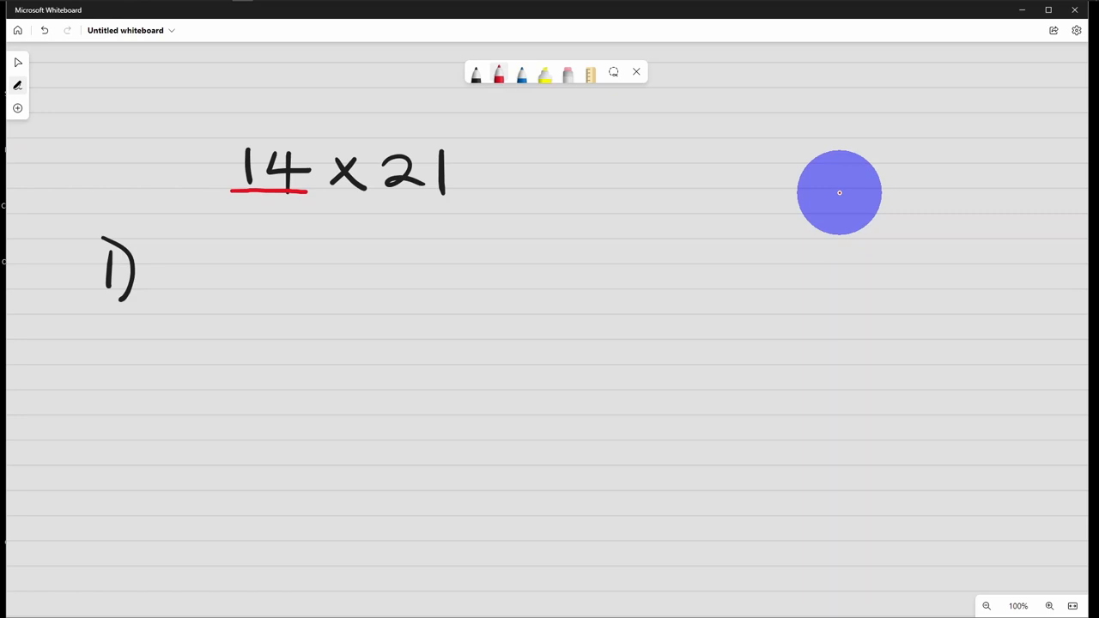
# - Underline 21 and draw red lines for 1 and 4 crossed by lines for 2 and 1
pyautogui.moveTo(141, 397); pyautogui.dragTo(256, 302)
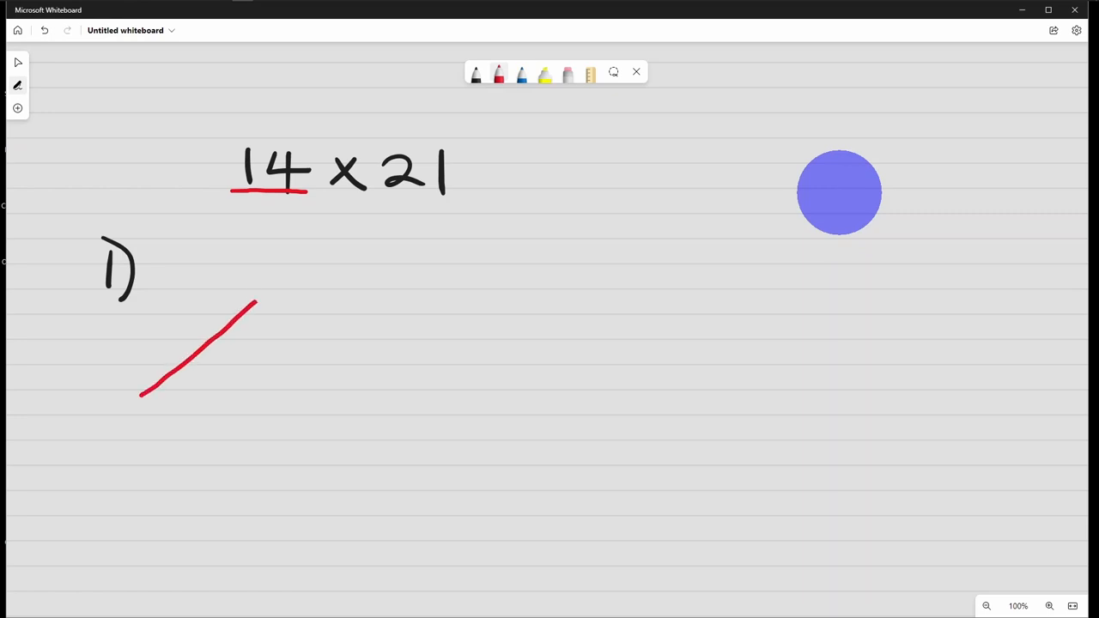
pyautogui.moveTo(256, 305); pyautogui.dragTo(311, 262)
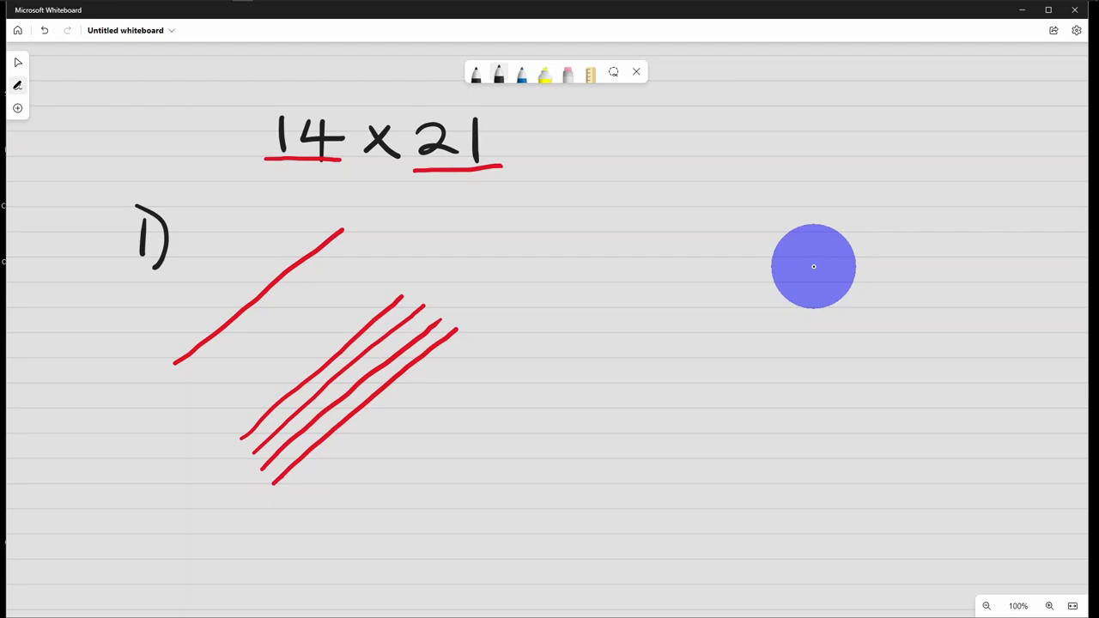
pyautogui.moveTo(196, 322); pyautogui.dragTo(173, 361)
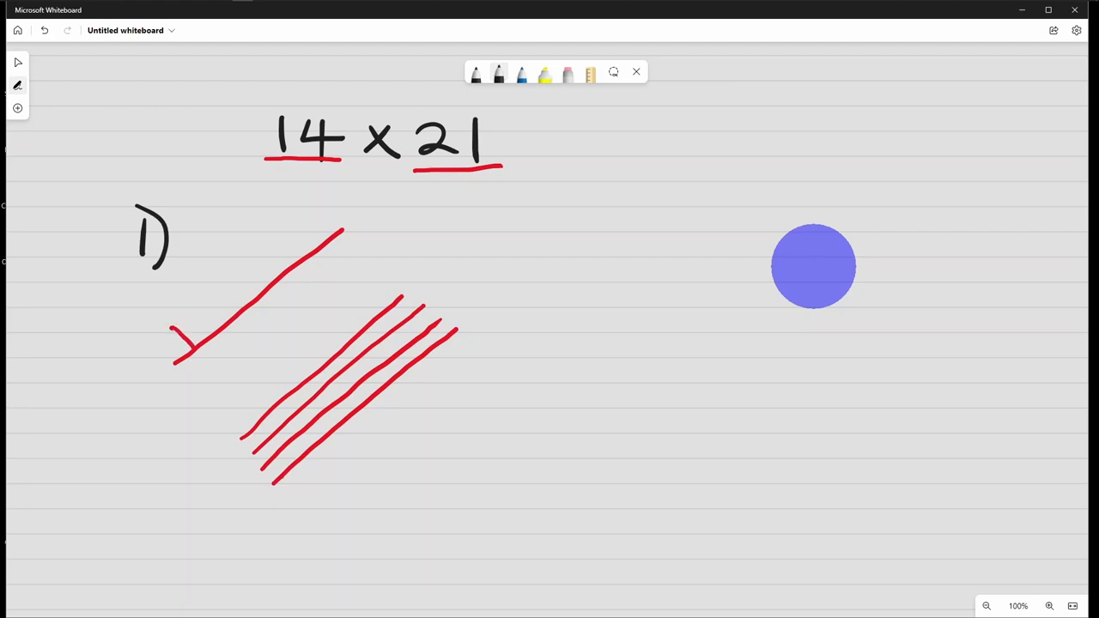
pyautogui.moveTo(193, 352); pyautogui.dragTo(322, 498)
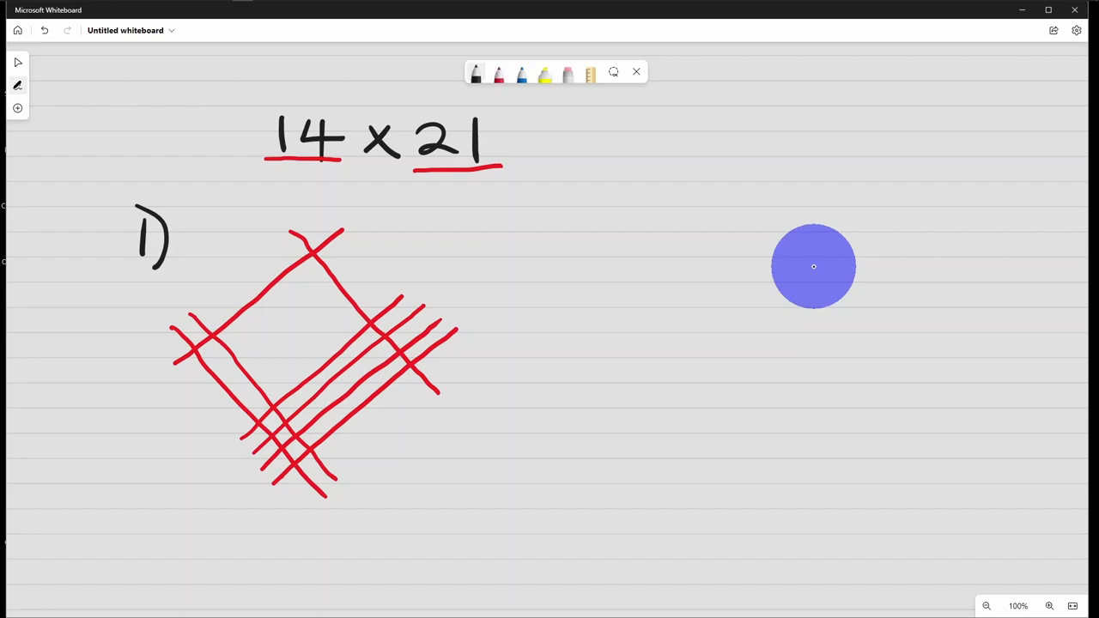
# - Loop the left, middle and right crossing groups in black, dot intersections, and write 9 and 4
pyautogui.moveTo(378, 249); pyautogui.dragTo(365, 395)
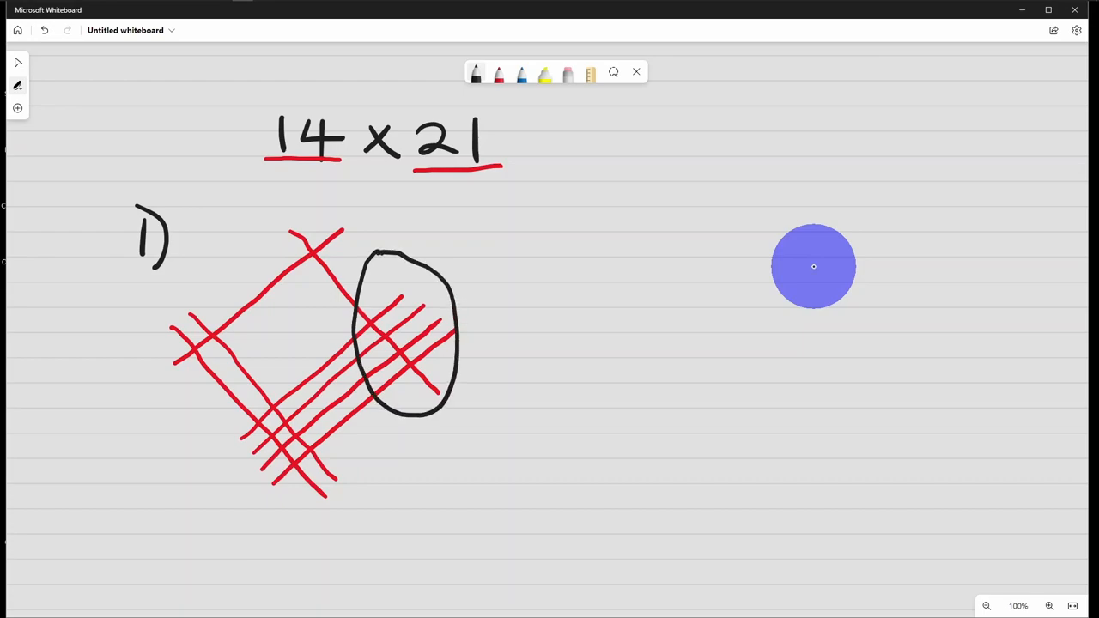
pyautogui.moveTo(283, 193); pyautogui.dragTo(279, 493)
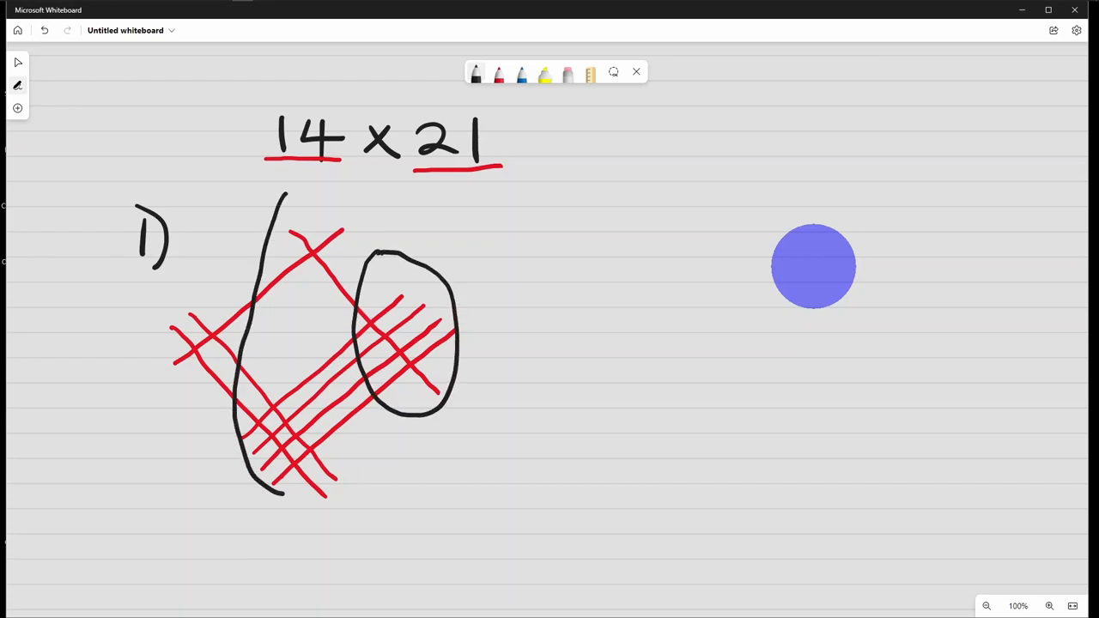
pyautogui.moveTo(284, 197); pyautogui.dragTo(296, 498)
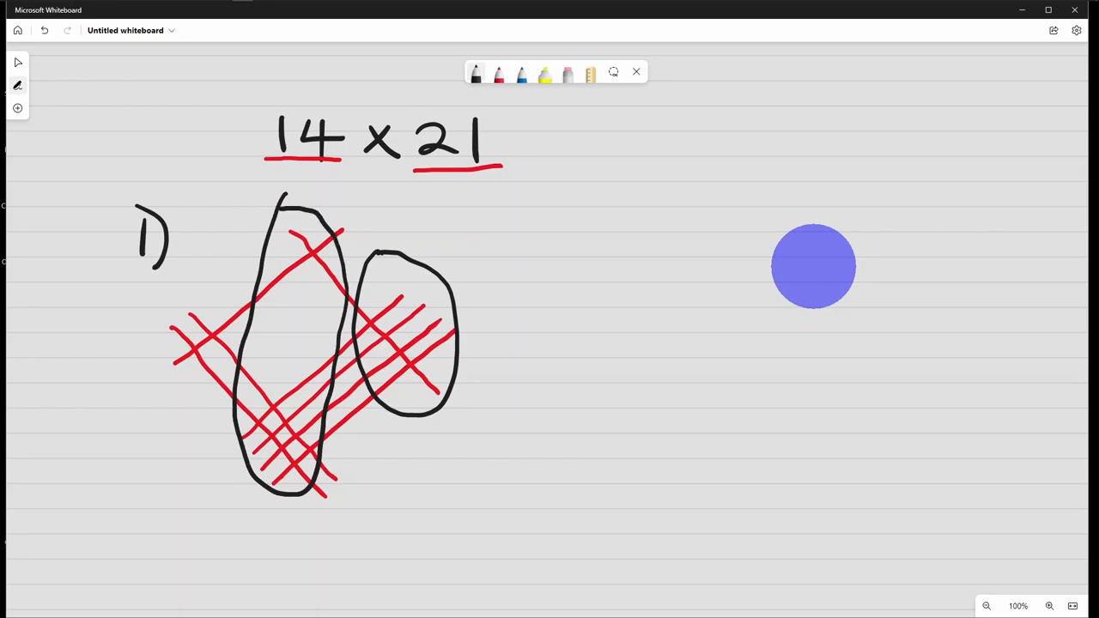
pyautogui.moveTo(197, 287); pyautogui.dragTo(172, 408)
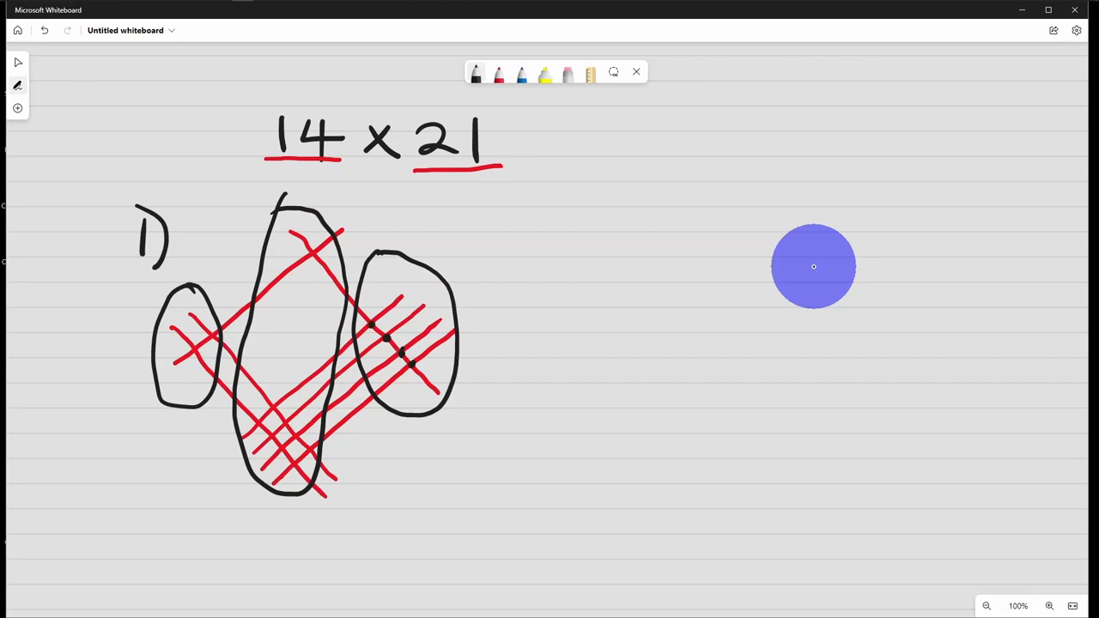
pyautogui.moveTo(473, 373); pyautogui.dragTo(502, 356)
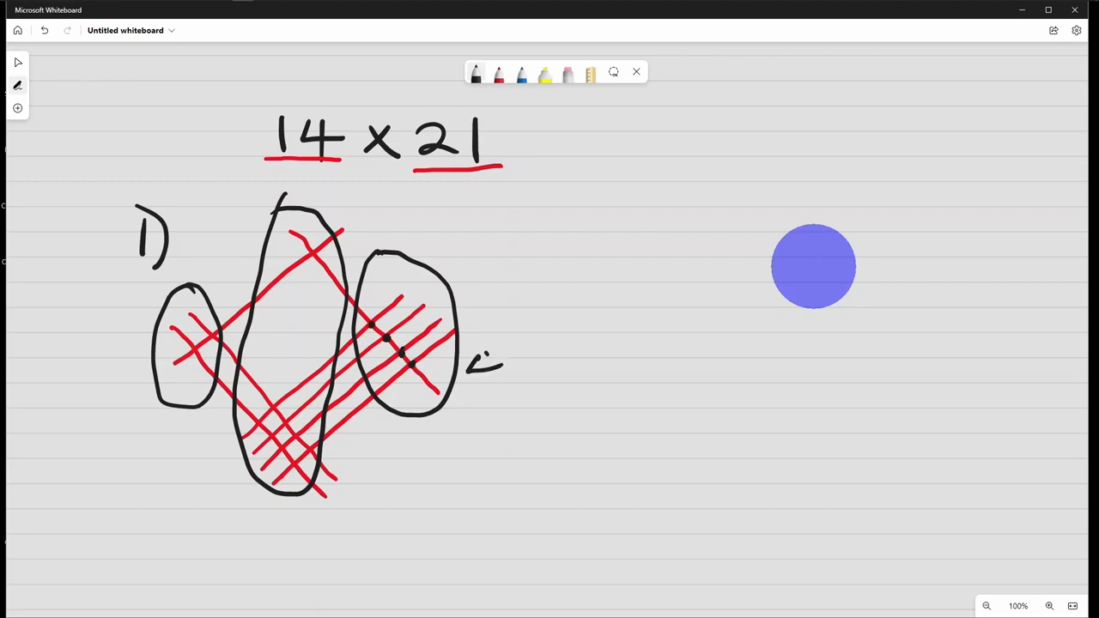
pyautogui.moveTo(480, 356); pyautogui.dragTo(494, 395)
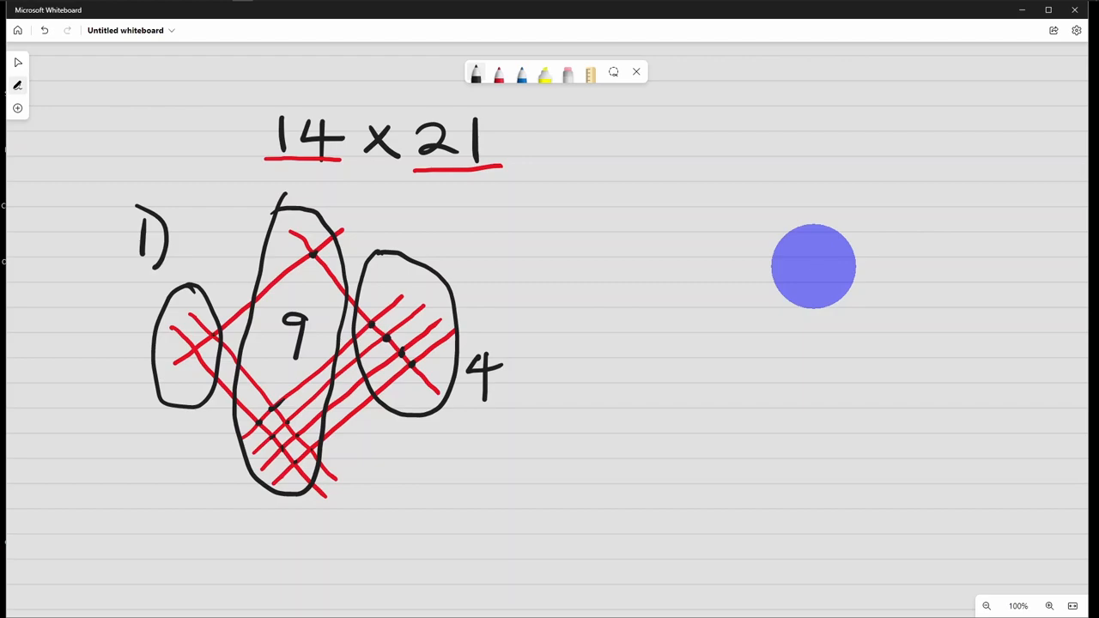
pyautogui.moveTo(813, 266)
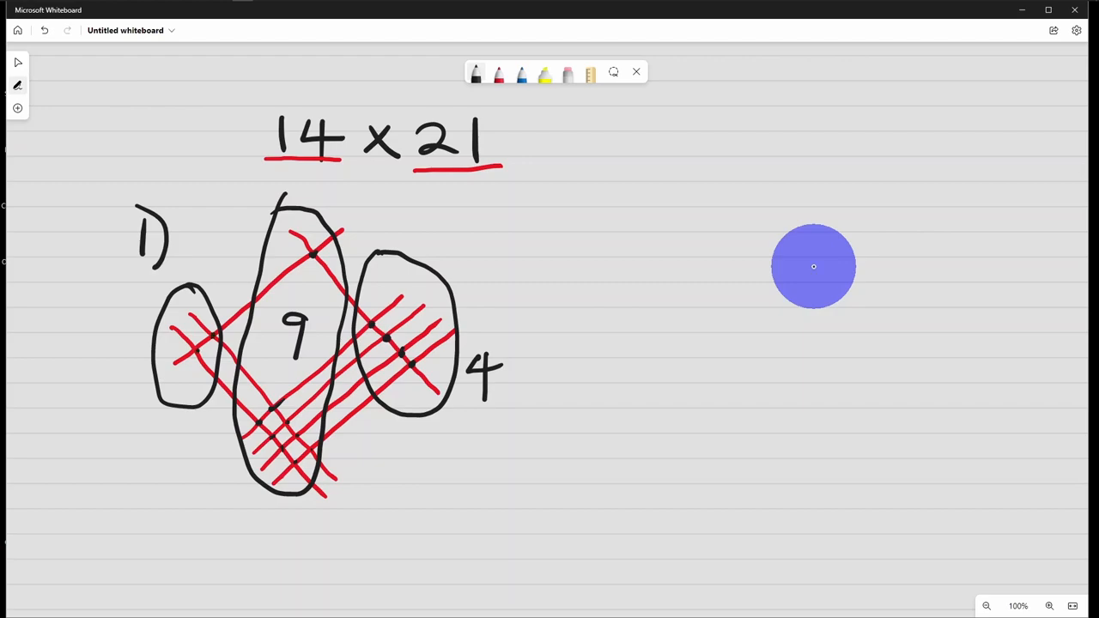
# - Write 2 below the left group and begin 14 × 21 = under the diagram
pyautogui.moveTo(176, 421); pyautogui.dragTo(193, 442)
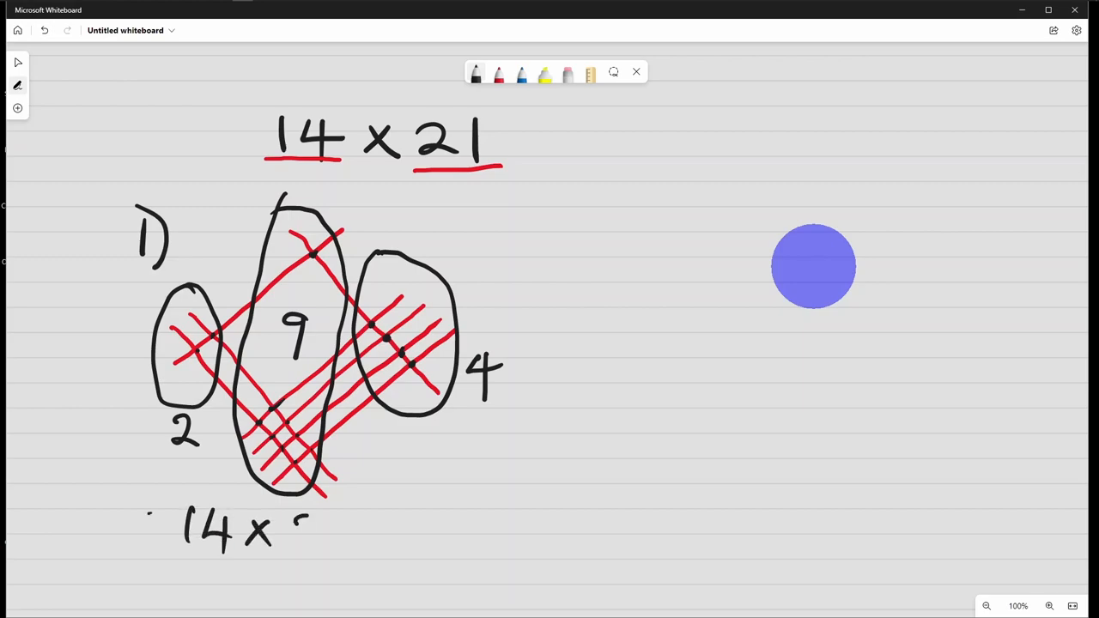
pyautogui.moveTo(301, 524); pyautogui.dragTo(395, 524)
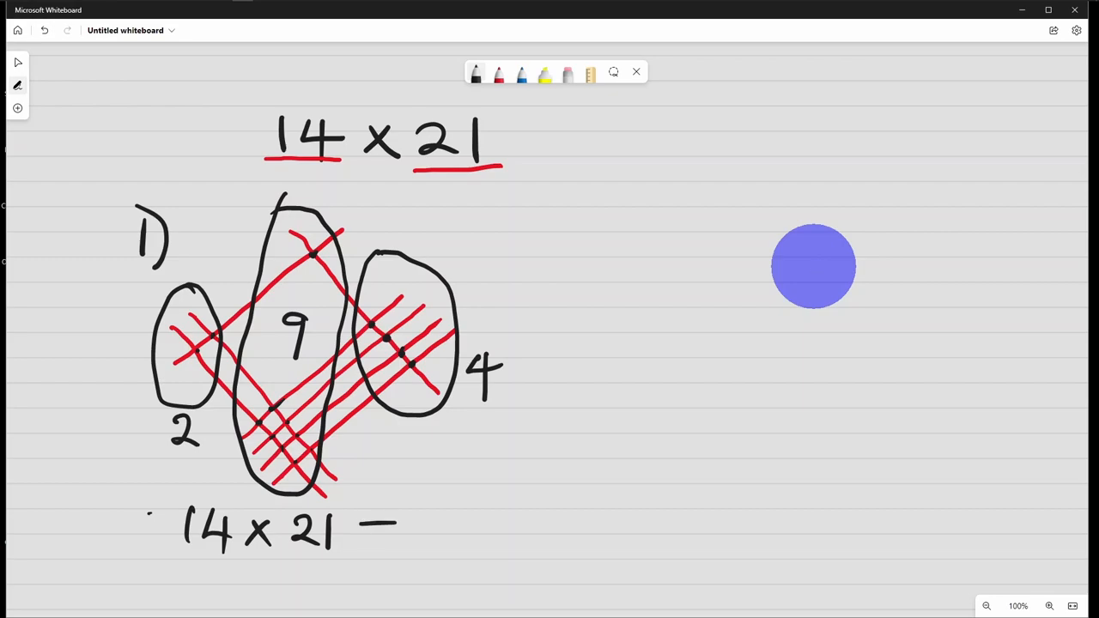
pyautogui.moveTo(369, 529); pyautogui.dragTo(489, 515)
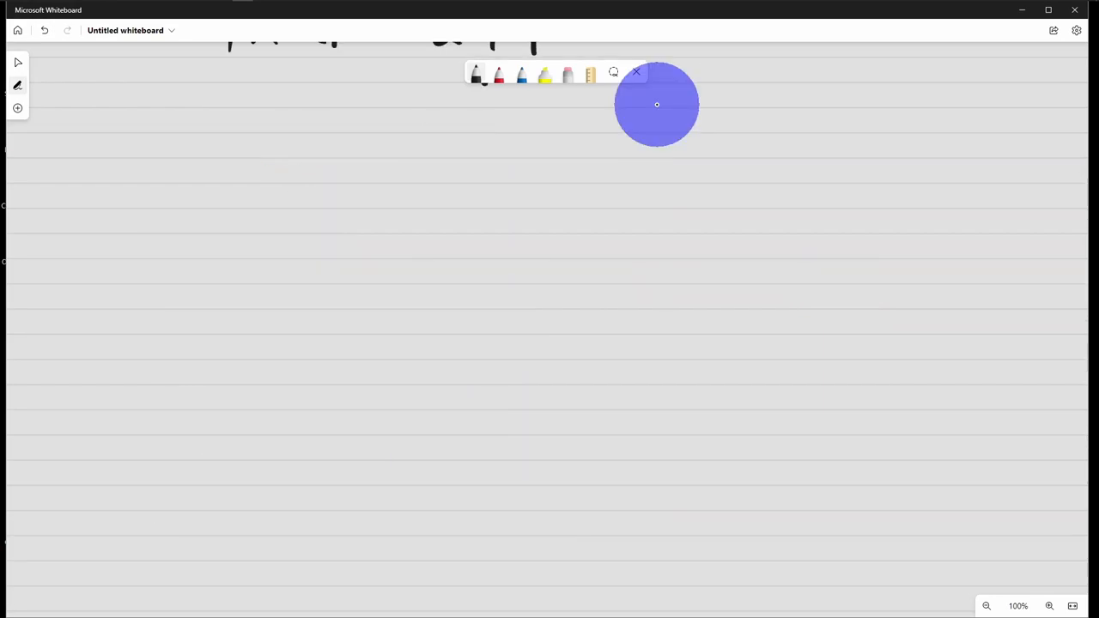
# - Write the 2) label with 14 × 21 and draw a two-by-two grid beneath
pyautogui.moveTo(150, 172); pyautogui.dragTo(193, 211)
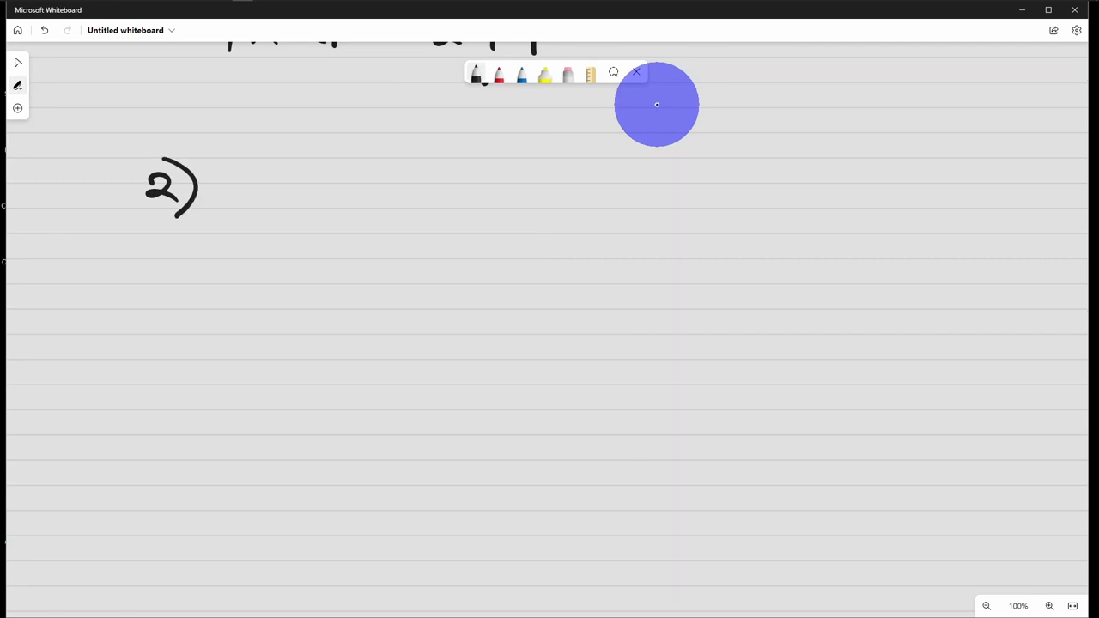
pyautogui.moveTo(293, 168); pyautogui.dragTo(293, 211)
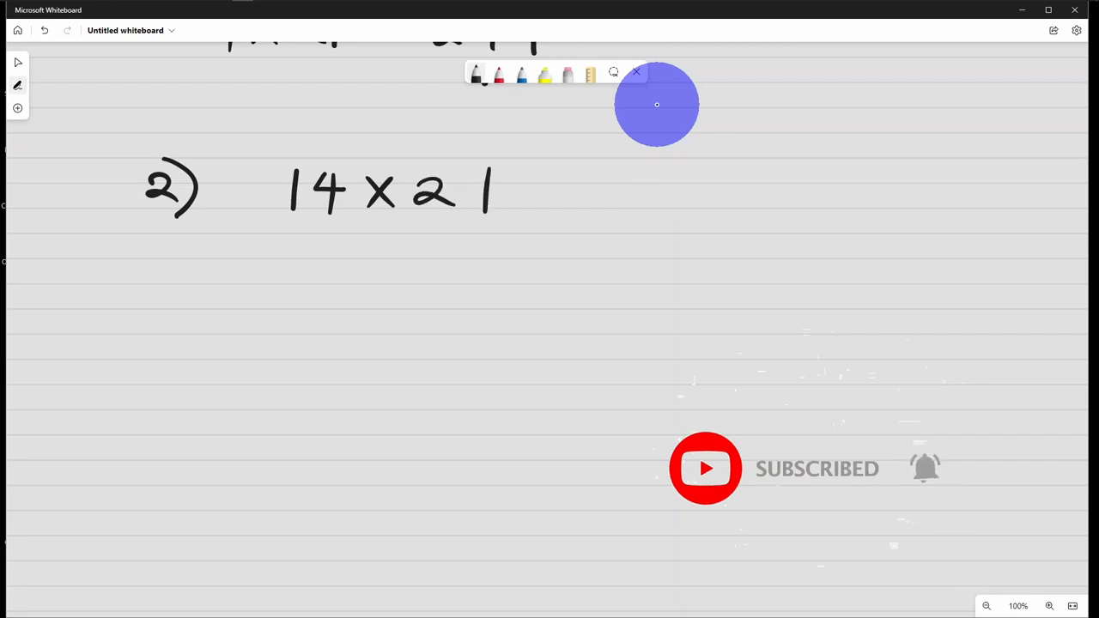
pyautogui.moveTo(273, 261); pyautogui.dragTo(412, 277)
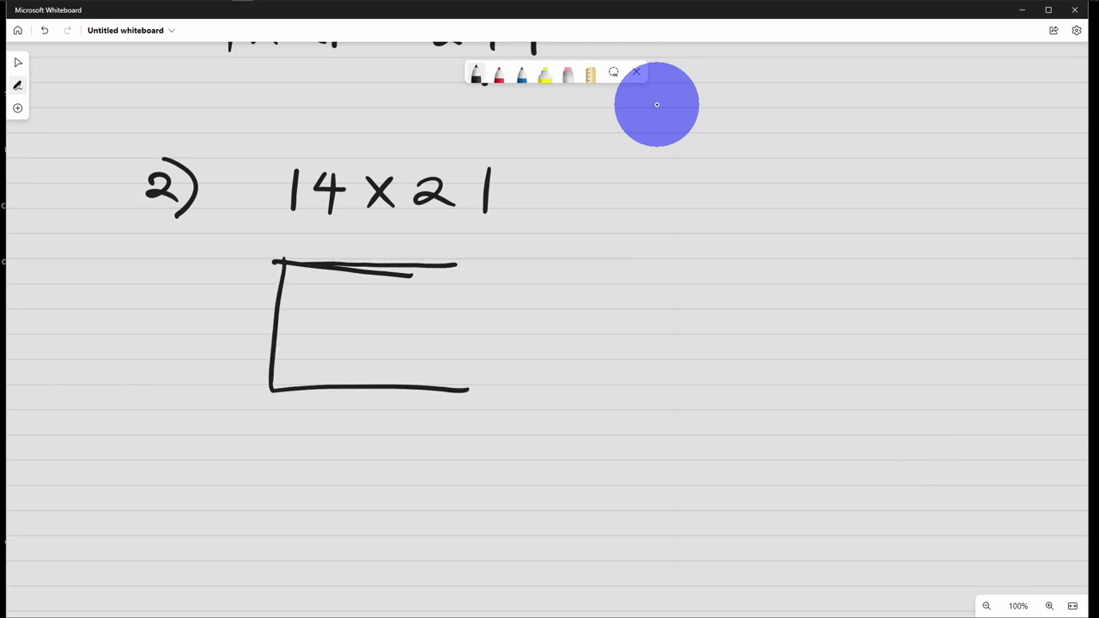
pyautogui.moveTo(459, 264); pyautogui.dragTo(457, 395)
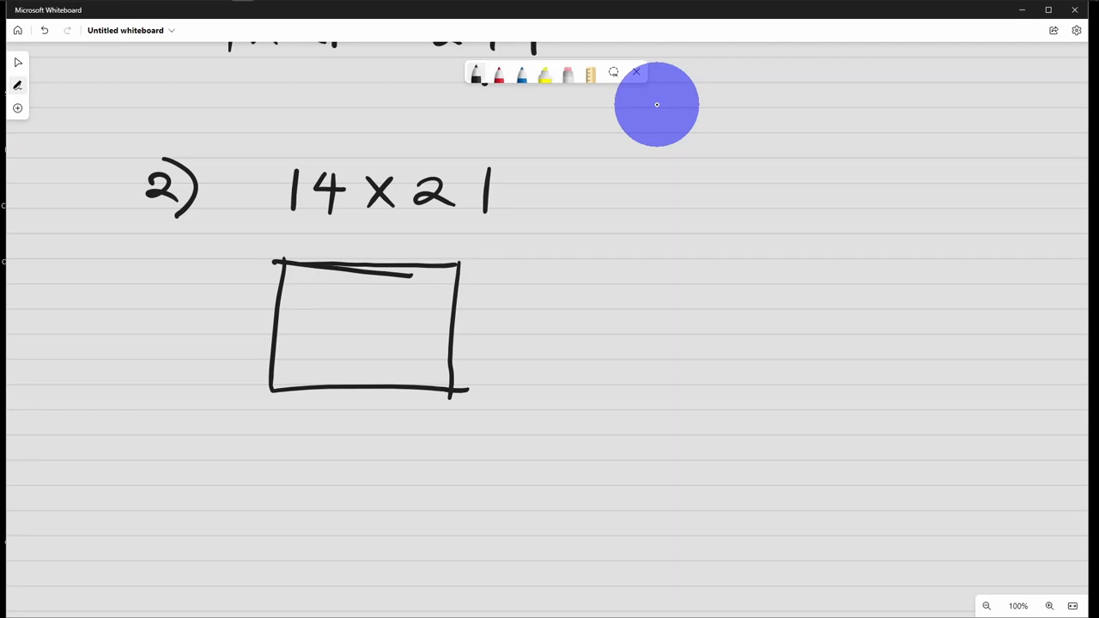
pyautogui.moveTo(365, 266); pyautogui.dragTo(363, 395)
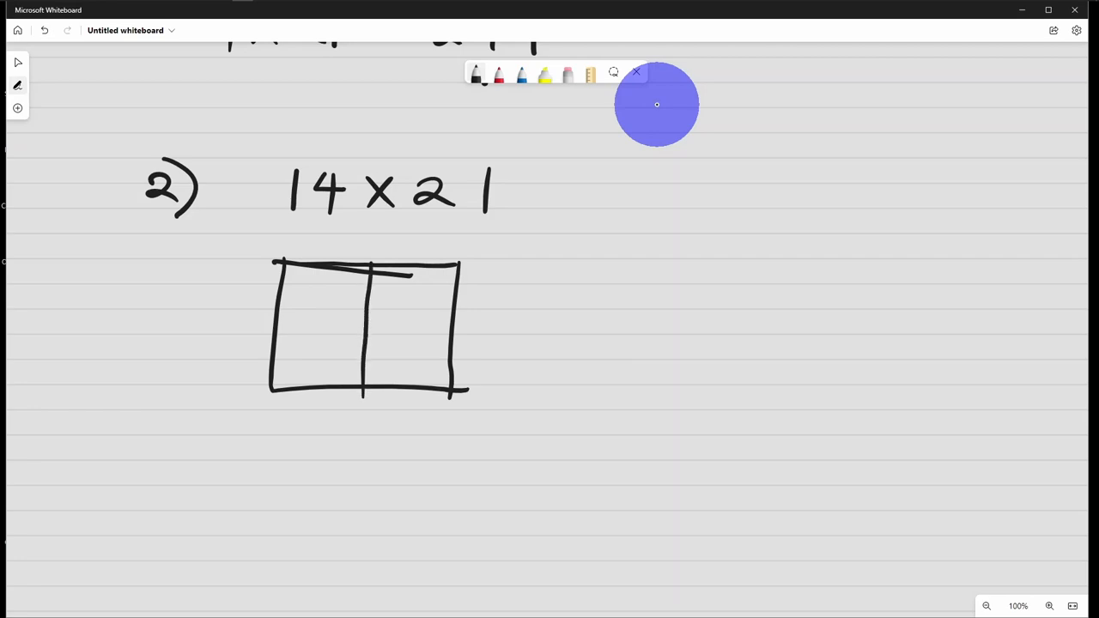
pyautogui.moveTo(275, 329); pyautogui.dragTo(457, 330)
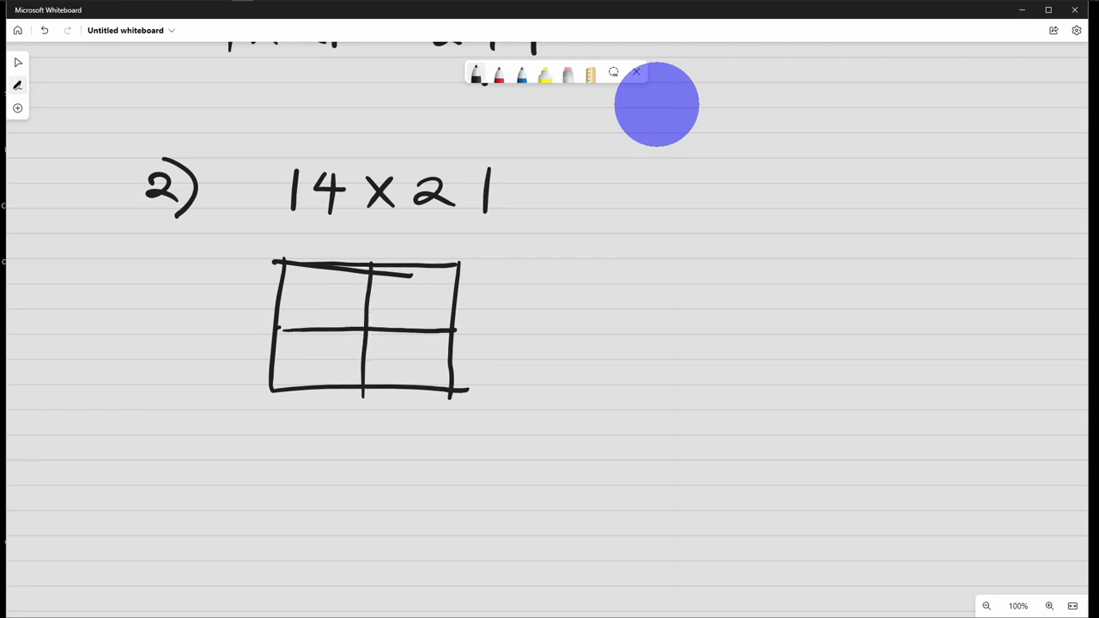
# - Label the grid columns 1 and 4, the rows 2 and 1, and begin the diagonals
pyautogui.moveTo(319, 222); pyautogui.dragTo(319, 253)
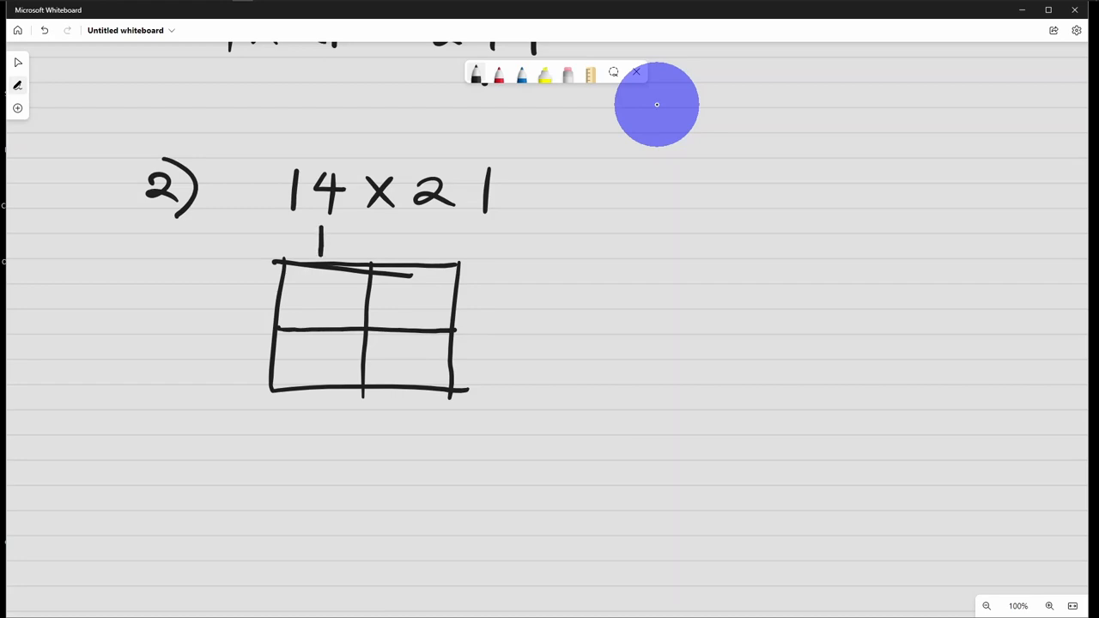
pyautogui.moveTo(412, 227); pyautogui.dragTo(433, 262)
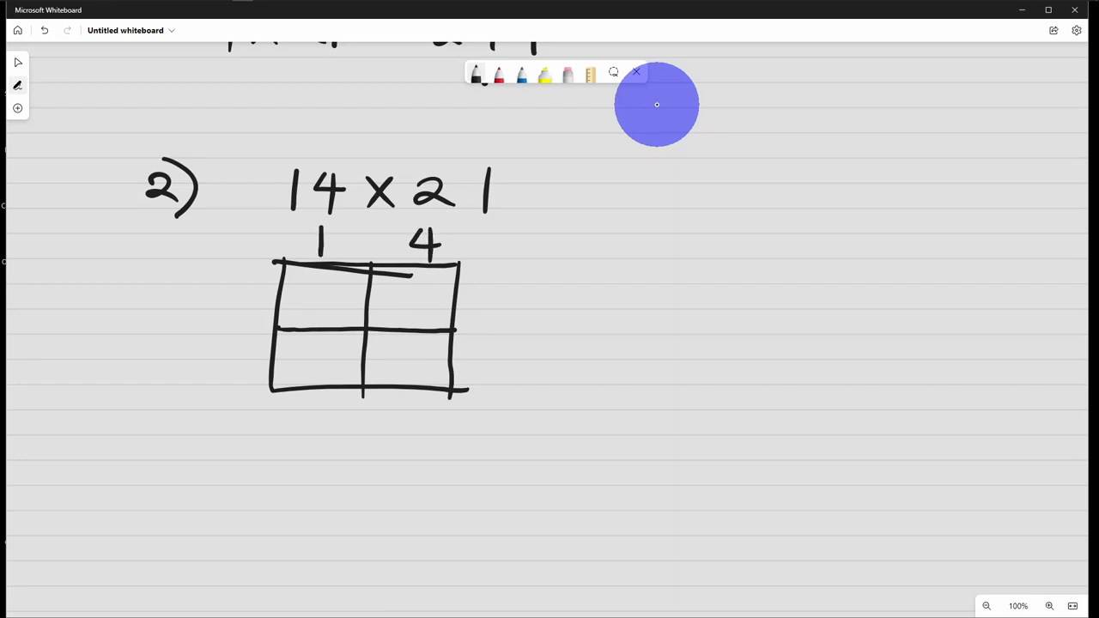
pyautogui.moveTo(480, 288); pyautogui.dragTo(503, 318)
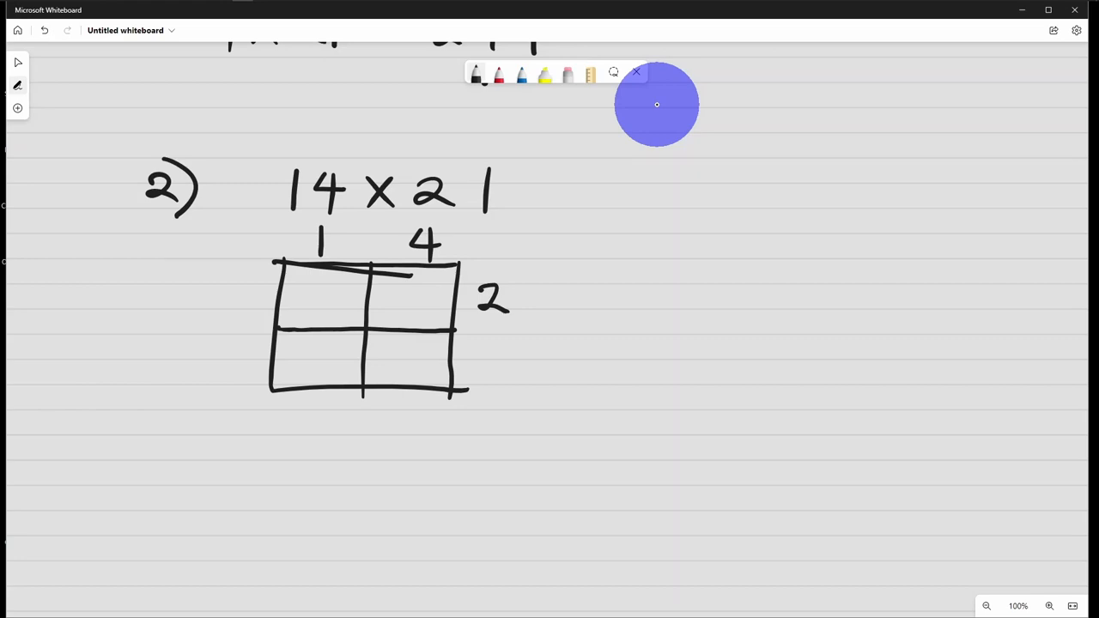
pyautogui.moveTo(481, 352); pyautogui.dragTo(486, 378)
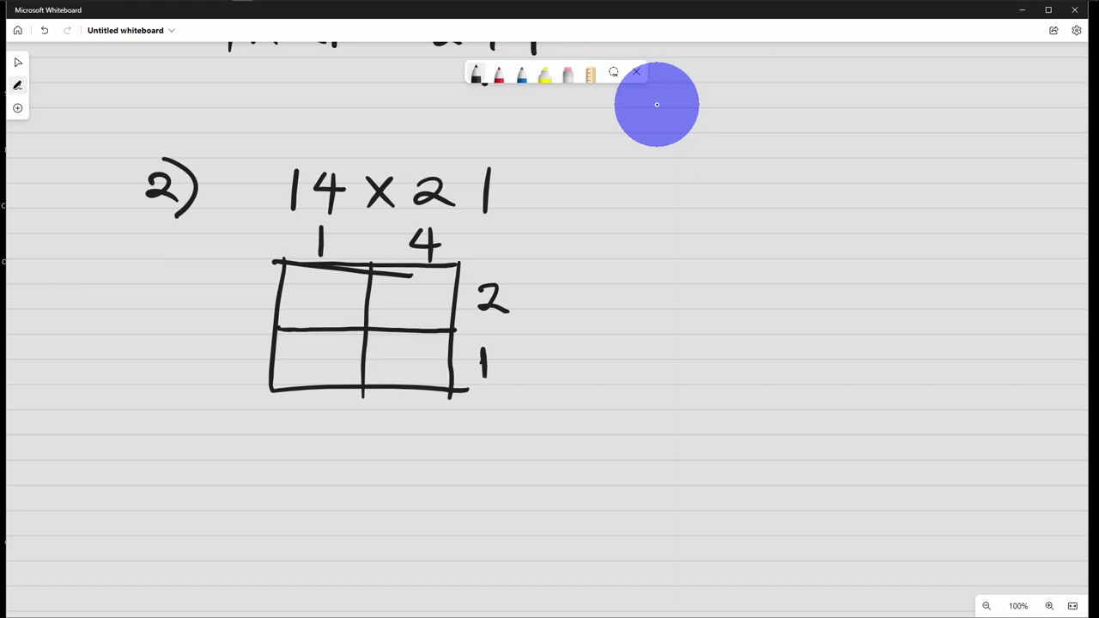
pyautogui.moveTo(296, 316); pyautogui.dragTo(369, 273)
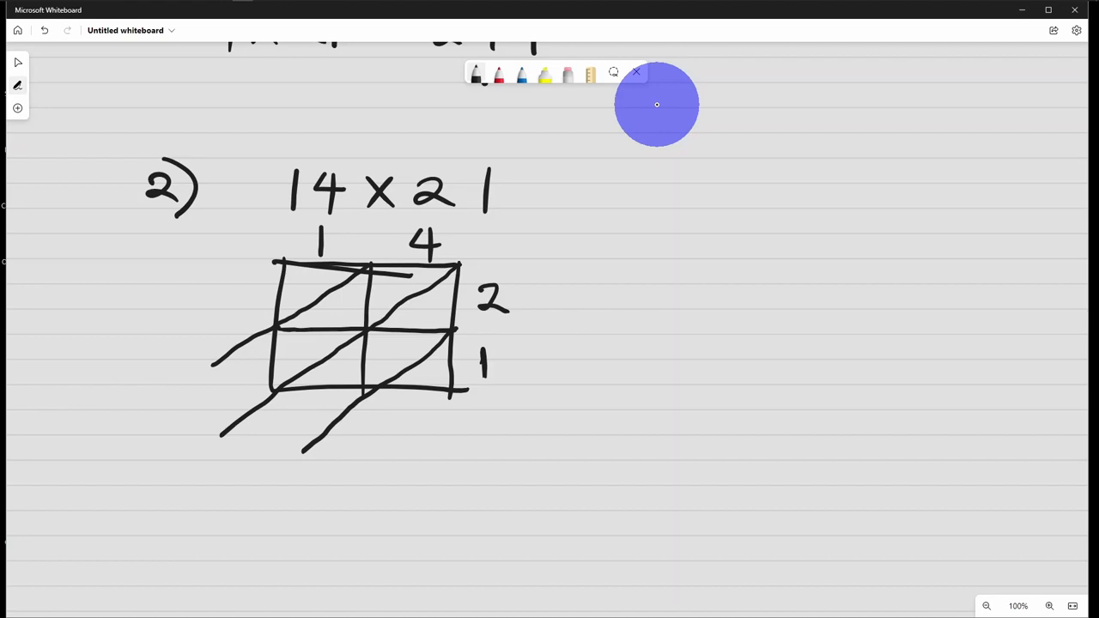
# - Fill the lattice cells with 02, 08, 01 and 04, and begin the diagonal sums below
pyautogui.moveTo(296, 279); pyautogui.dragTo(309, 292)
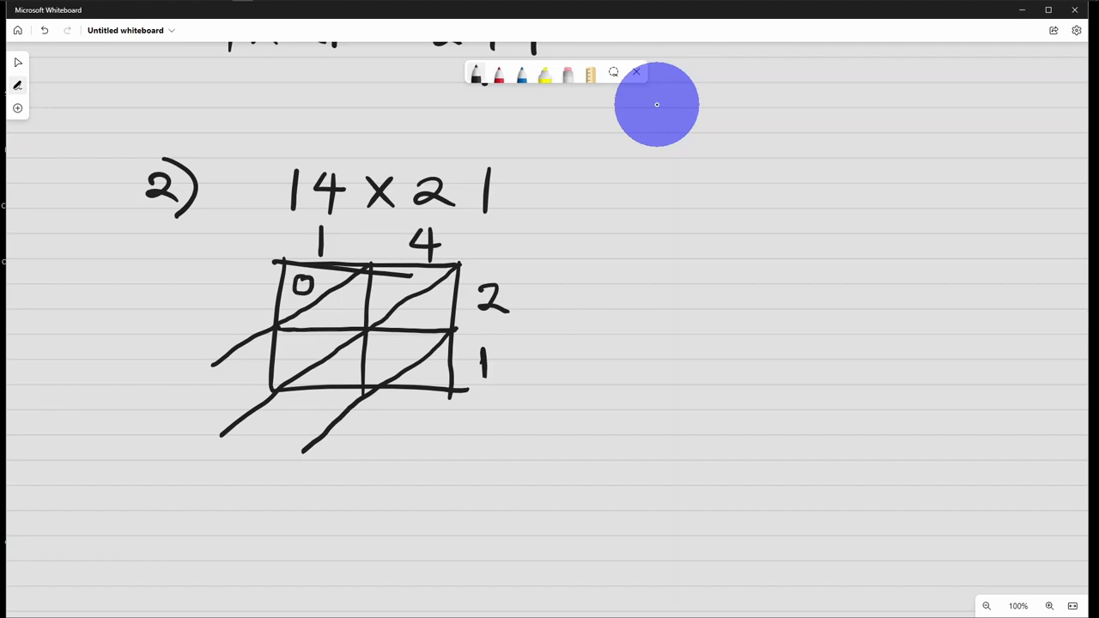
pyautogui.moveTo(339, 301); pyautogui.dragTo(352, 322)
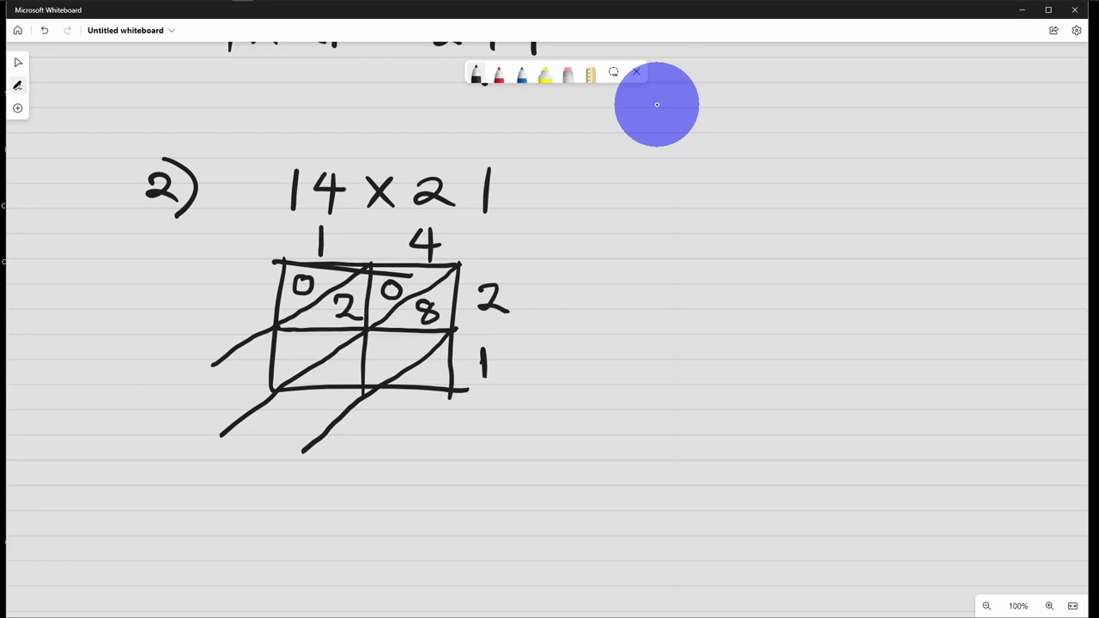
pyautogui.moveTo(300, 343); pyautogui.dragTo(313, 357)
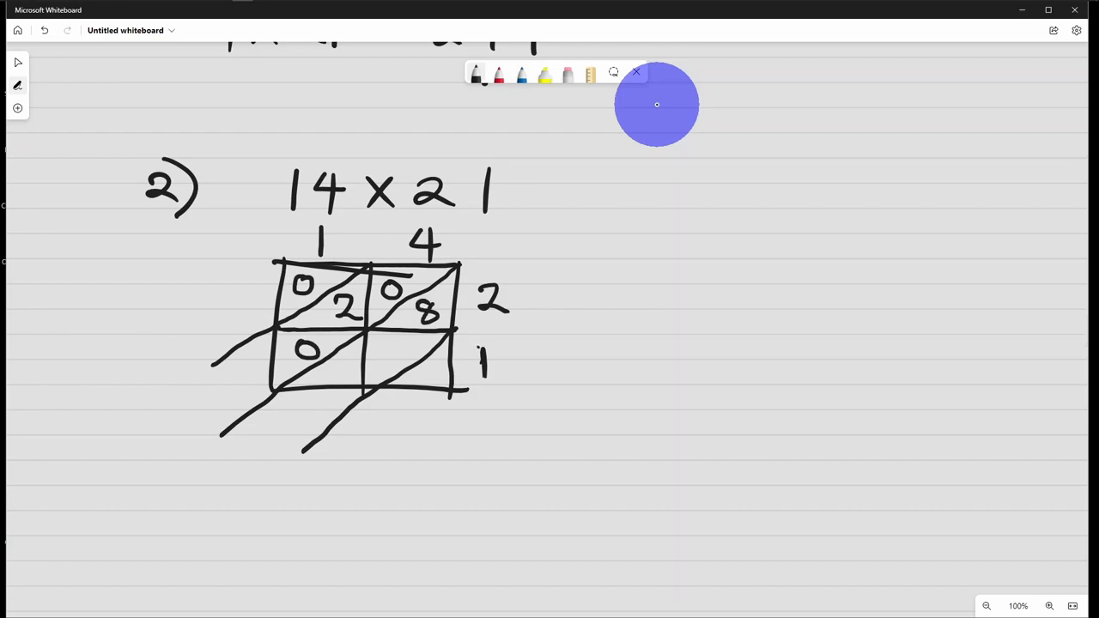
pyautogui.moveTo(343, 356); pyautogui.dragTo(344, 378)
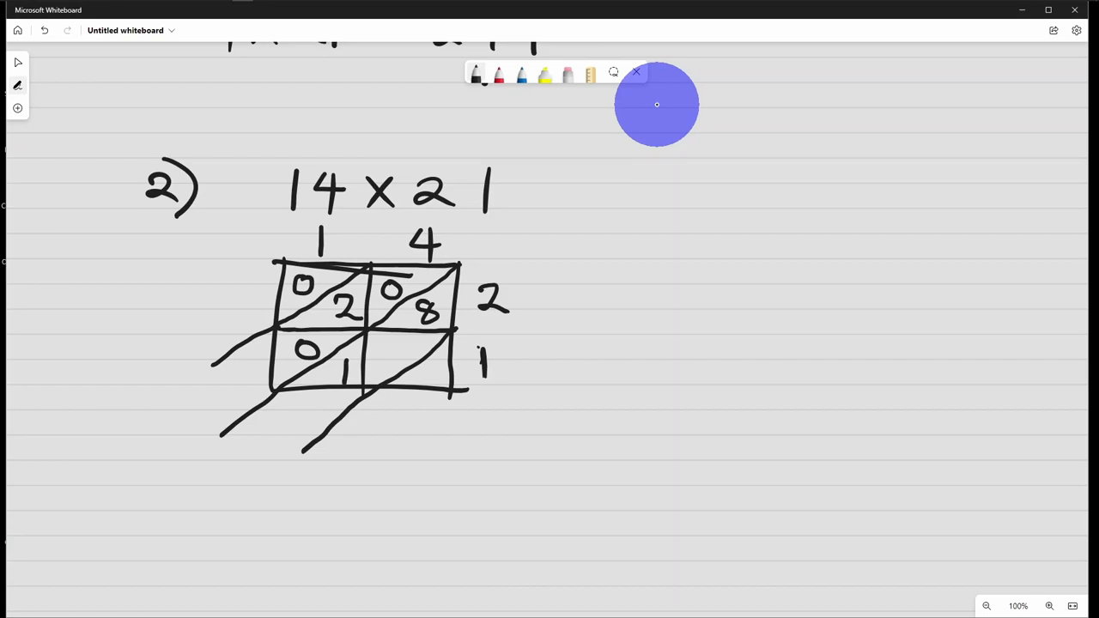
pyautogui.moveTo(382, 343); pyautogui.dragTo(404, 360)
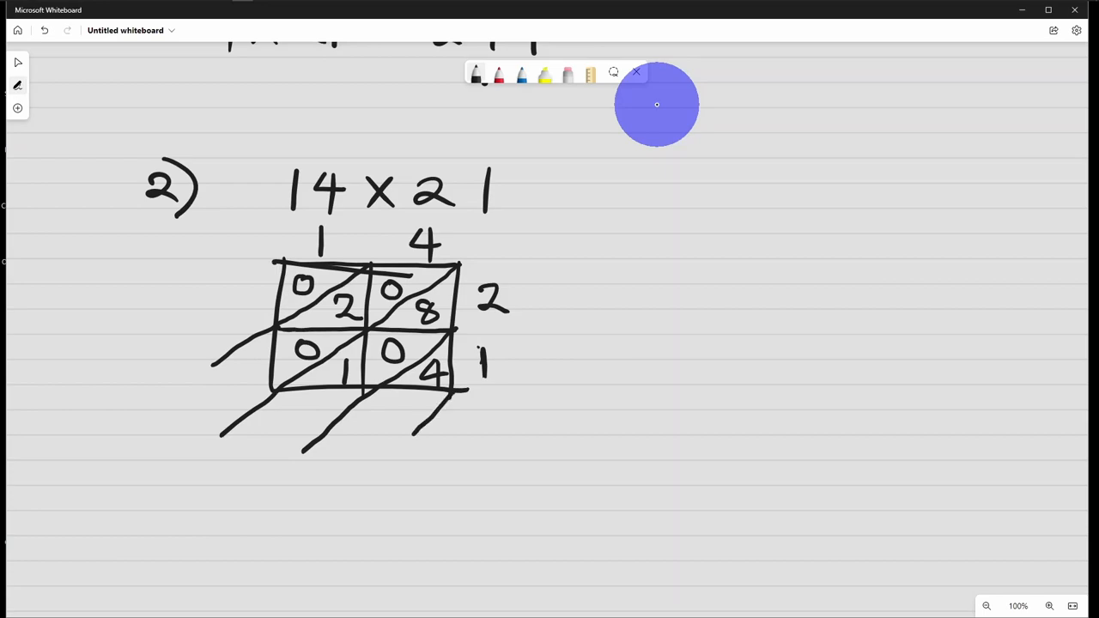
pyautogui.moveTo(387, 404); pyautogui.dragTo(400, 446)
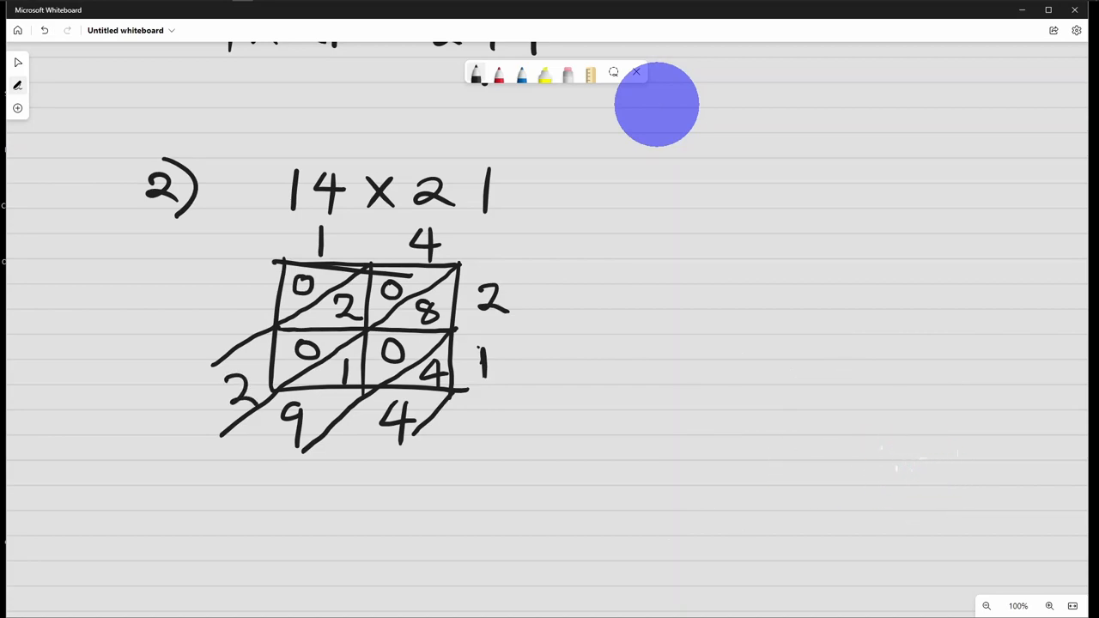
# - Write a red equals sign after 14 × 21 and start the red answer
pyautogui.click(238, 311)
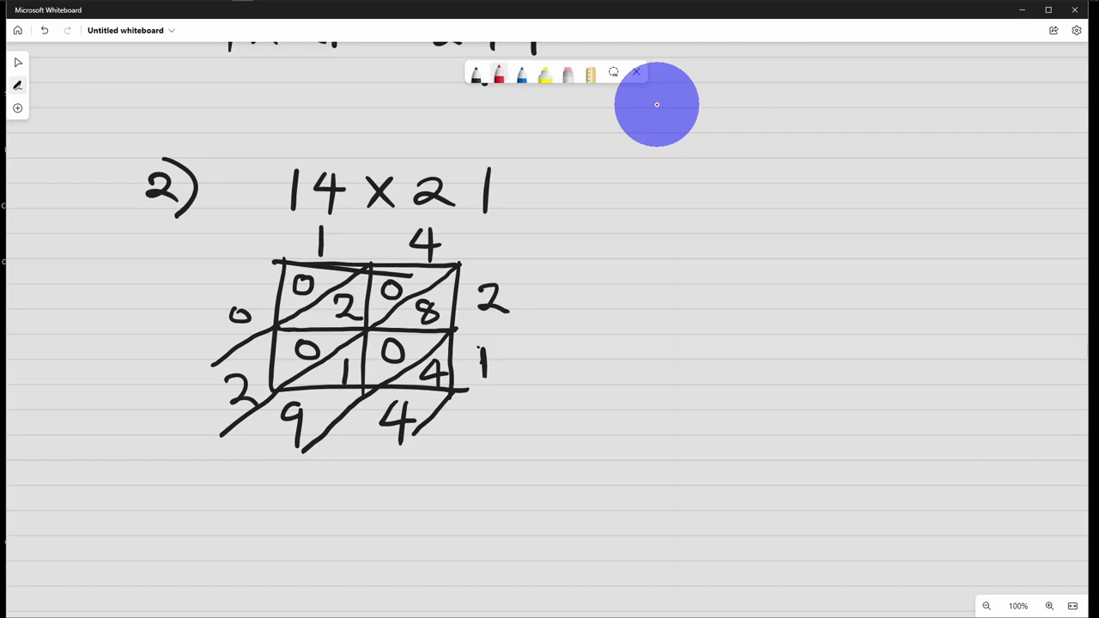
pyautogui.moveTo(523, 185); pyautogui.dragTo(627, 176)
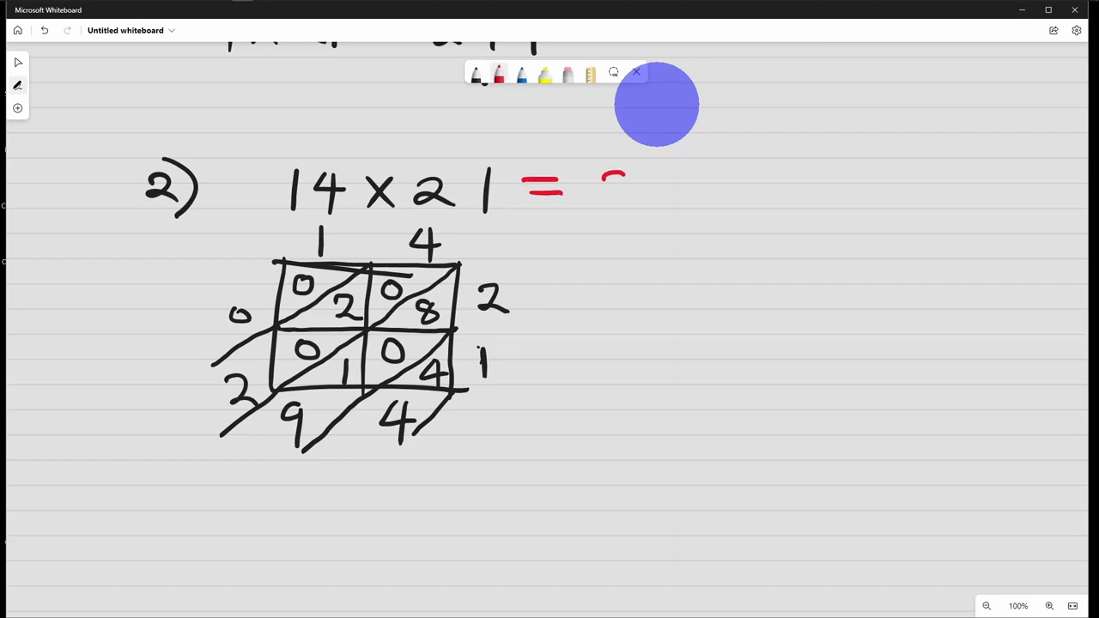
pyautogui.moveTo(601, 189); pyautogui.dragTo(717, 189)
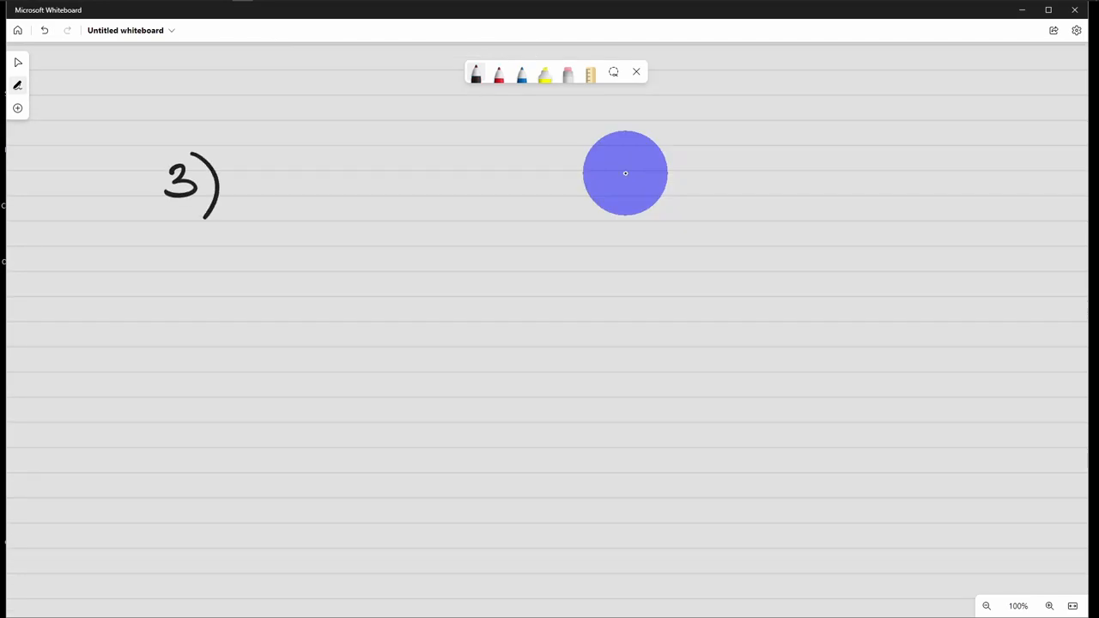
# - Underline 14 and 21 in red under problem 3 and write 7 below 14
pyautogui.click(318, 161)
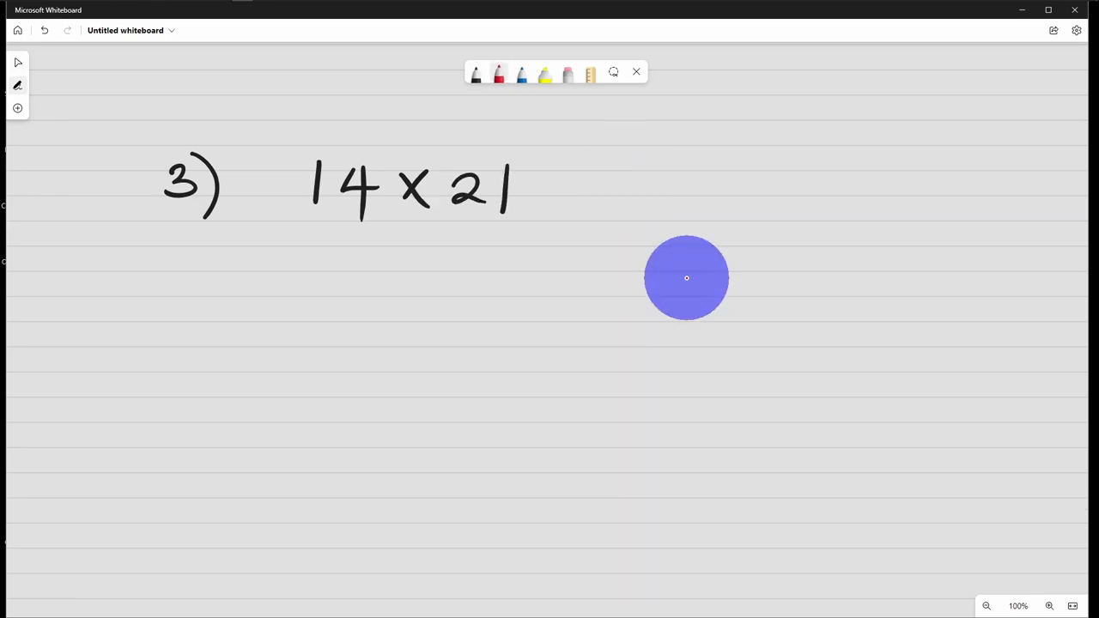
pyautogui.moveTo(305, 215); pyautogui.dragTo(384, 214)
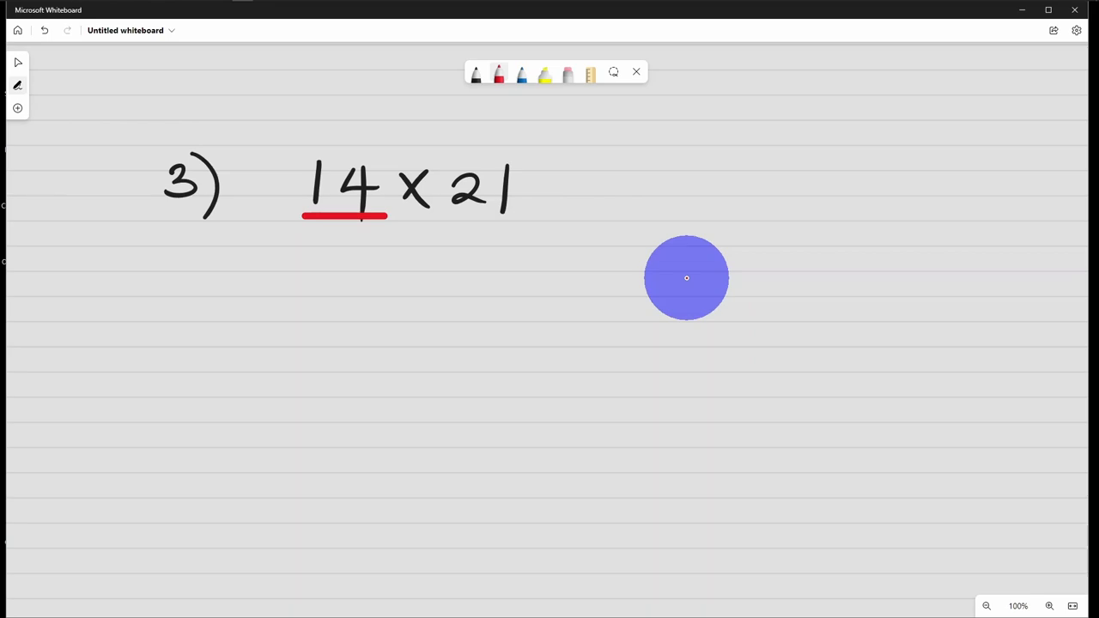
pyautogui.moveTo(449, 221); pyautogui.dragTo(518, 221)
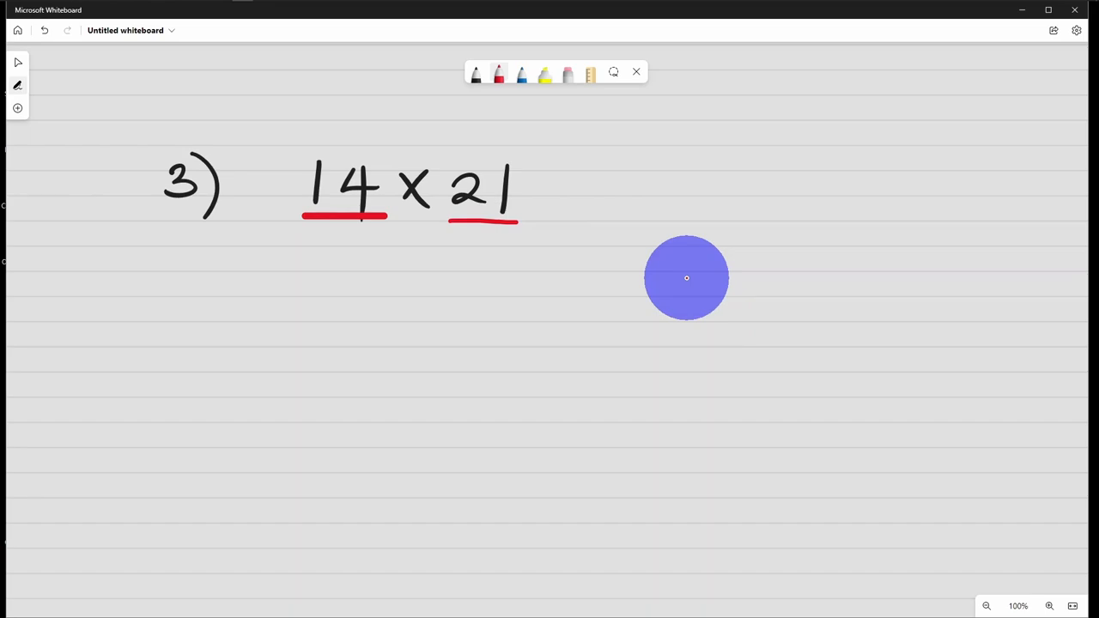
pyautogui.moveTo(326, 249); pyautogui.dragTo(348, 292)
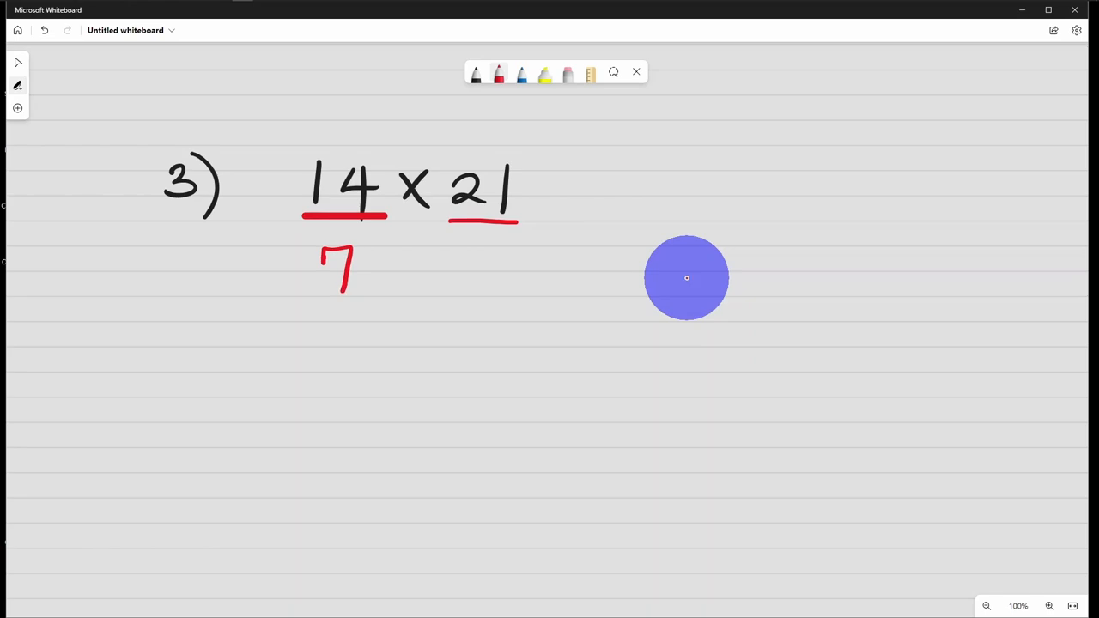
# - Write red columns 7, 3, 1 and 42, 84, 168, then start a blue dash before 14
pyautogui.moveTo(322, 322); pyautogui.dragTo(348, 352)
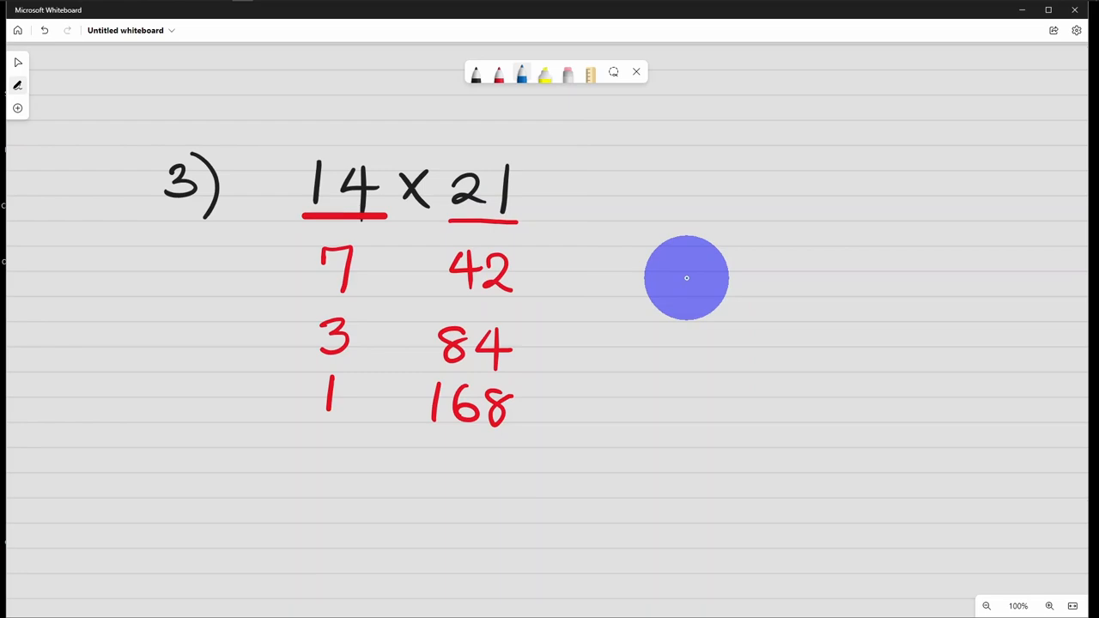
pyautogui.moveTo(275, 185); pyautogui.dragTo(299, 185)
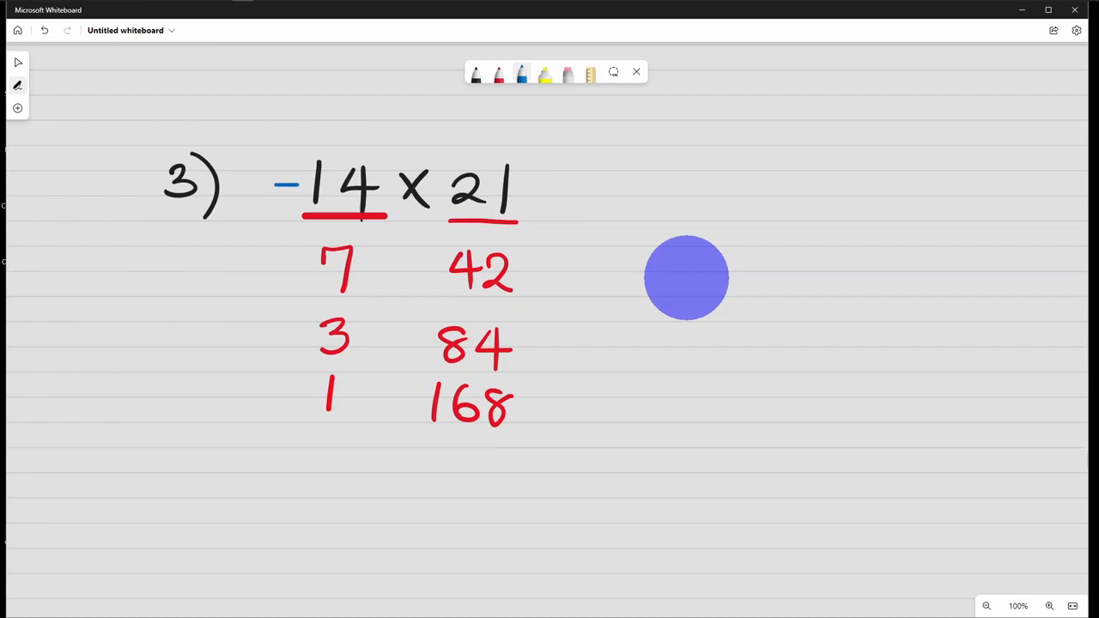
# - Strike through the 14 × 21 row in blue, underline 168, and begin the total below
pyautogui.moveTo(275, 187); pyautogui.dragTo(564, 187)
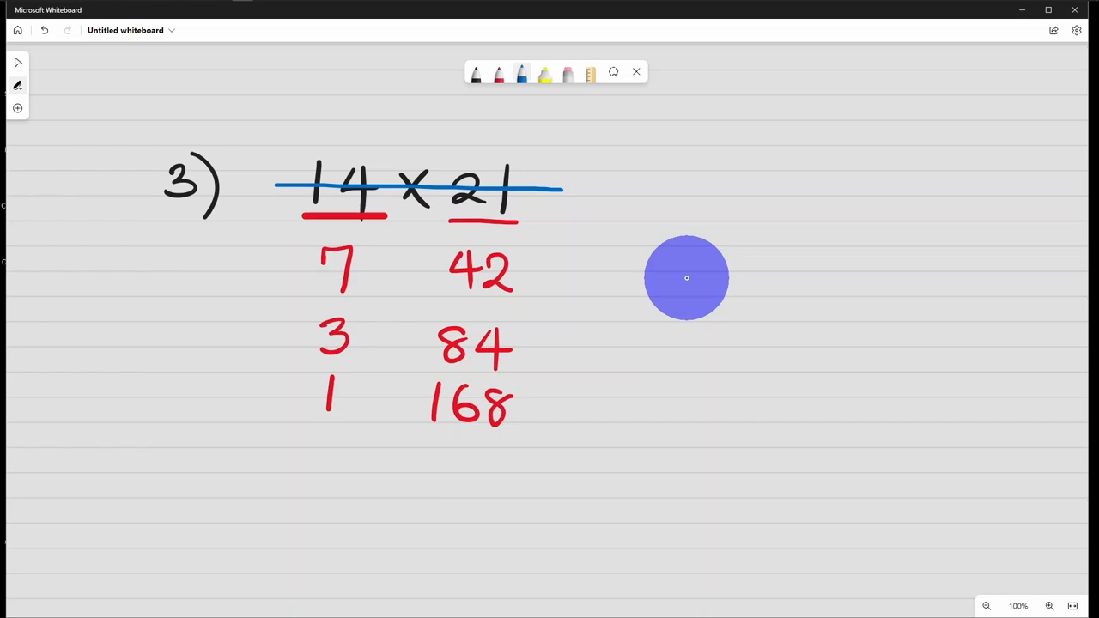
pyautogui.moveTo(402, 438); pyautogui.dragTo(547, 436)
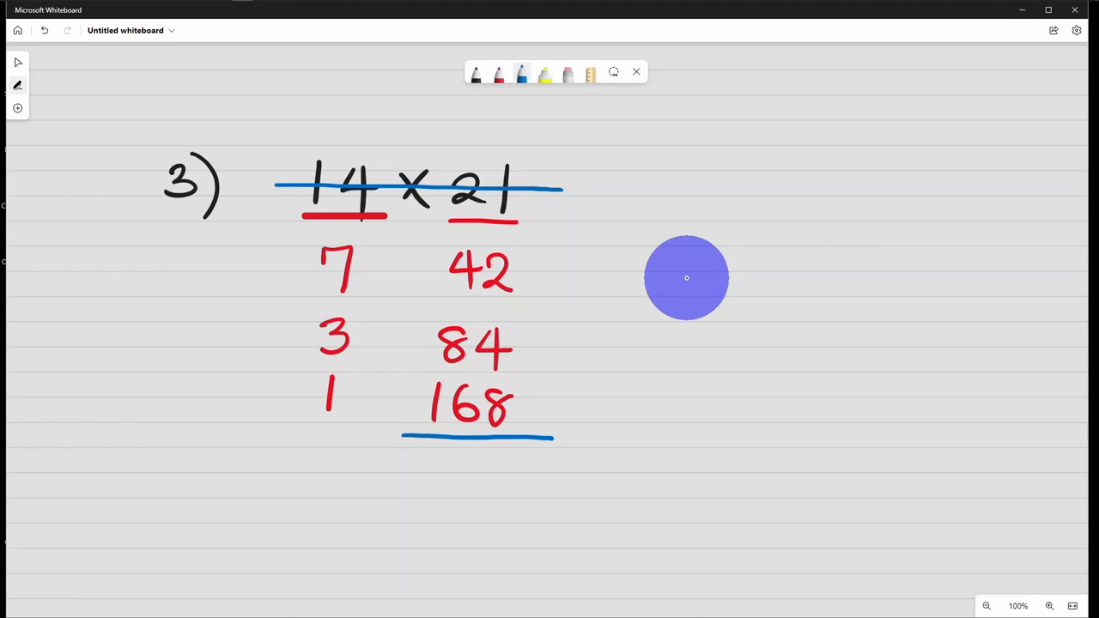
pyautogui.moveTo(451, 447); pyautogui.dragTo(438, 489)
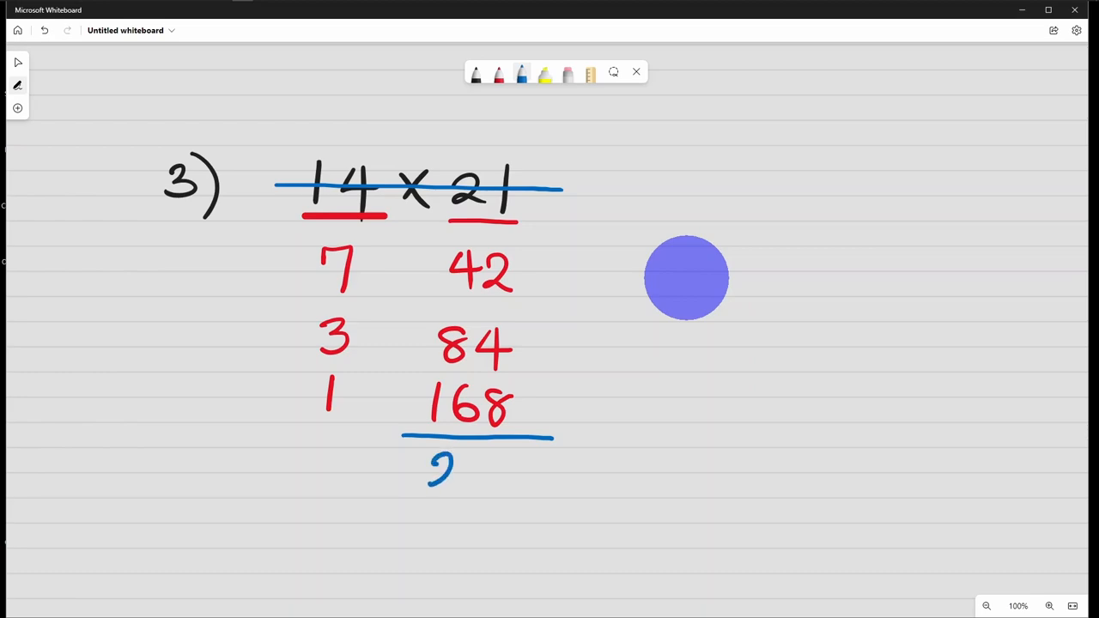